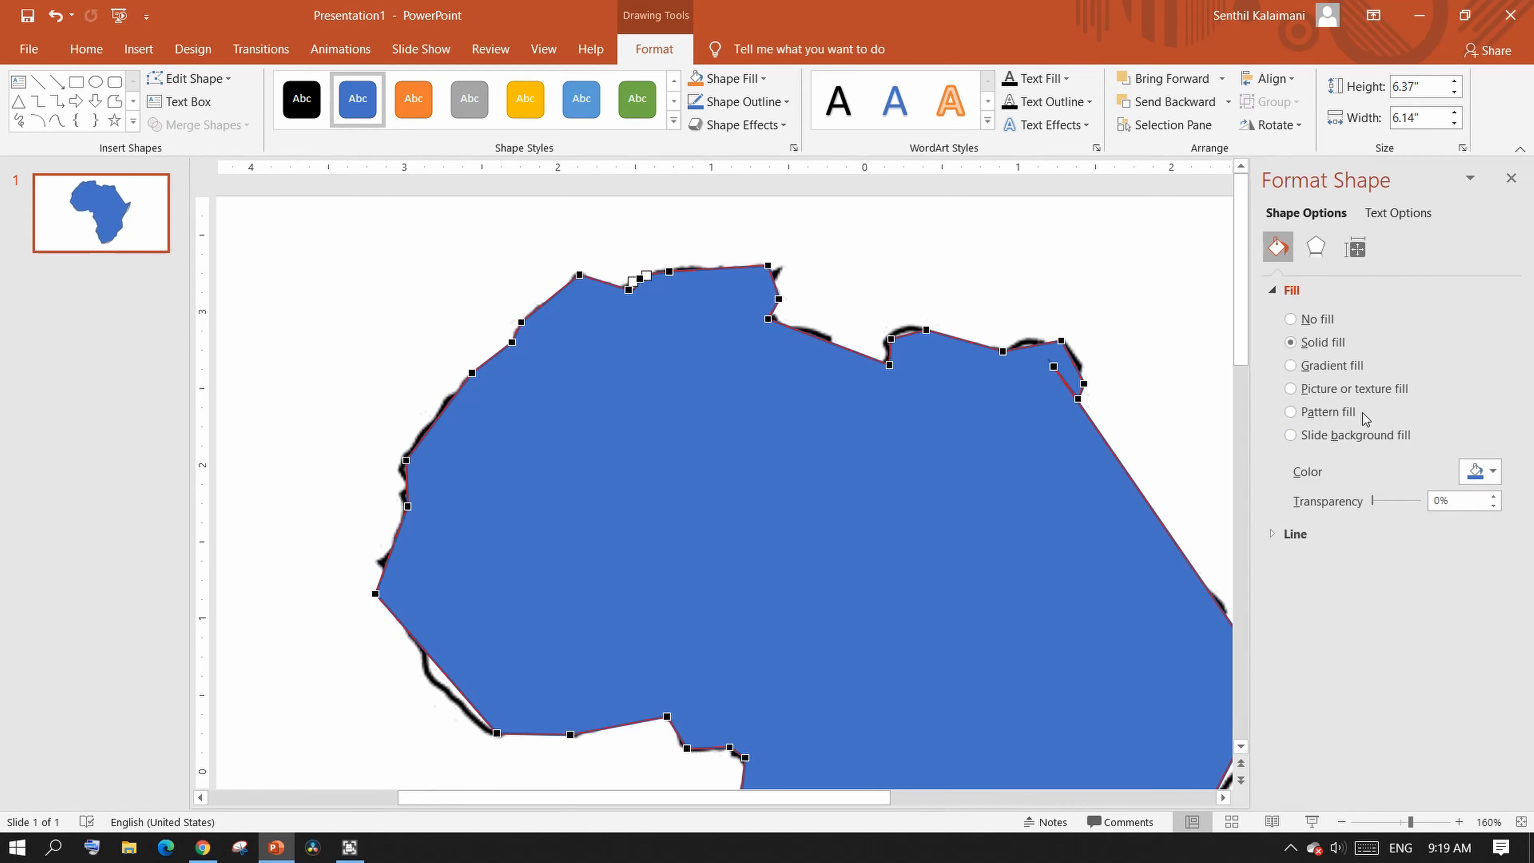
Enter Edit Points on the Africa shape to refine its outline along the traced coastline.
left_click(190, 78)
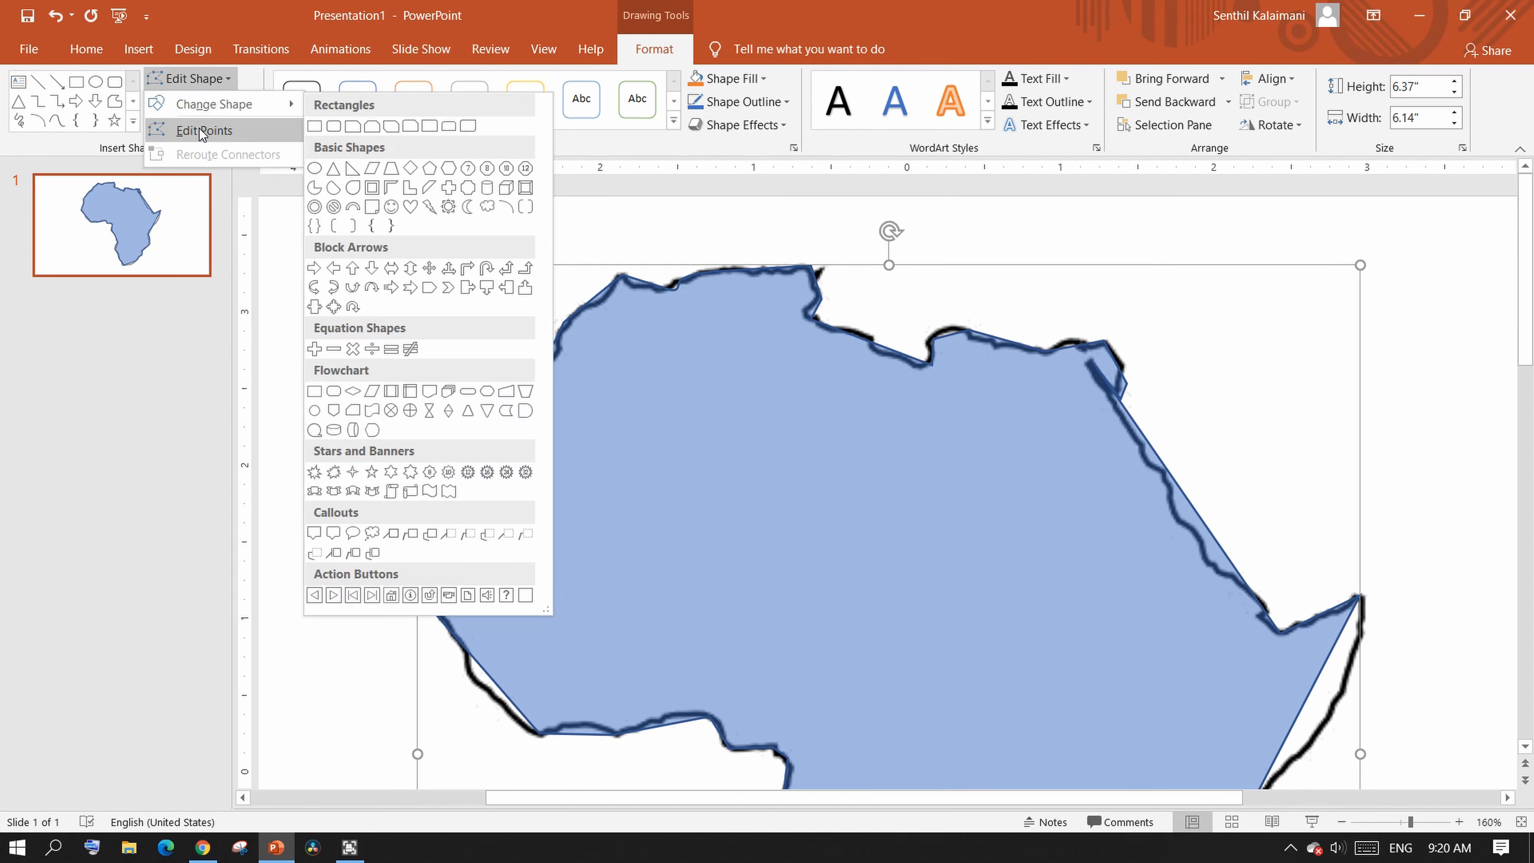
left_click(201, 130)
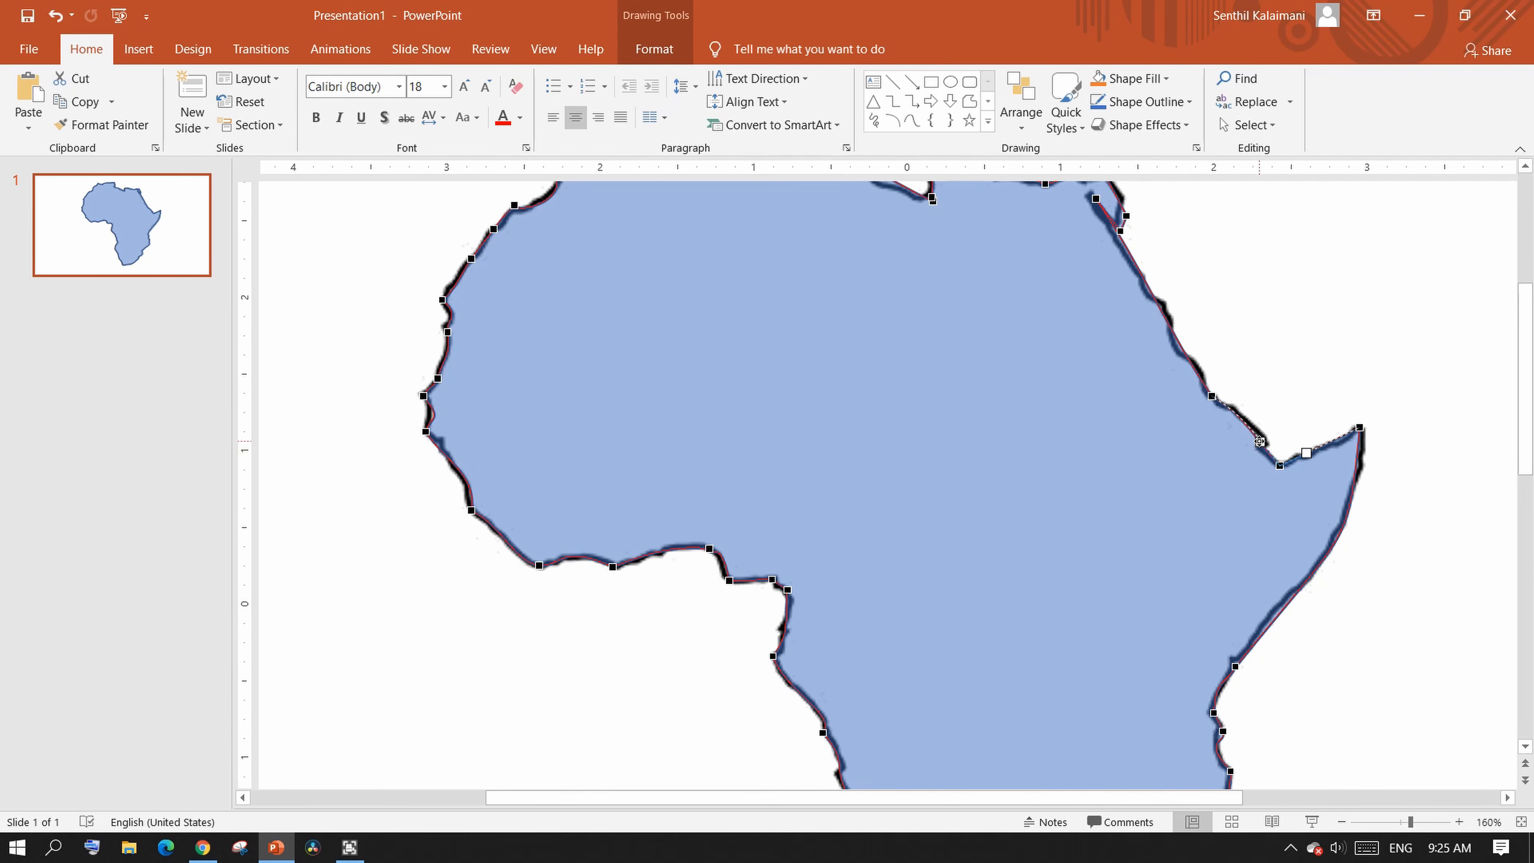
Insert an online elephant photo, crop it to an oval and place it on the lower map.
left_click(654, 49)
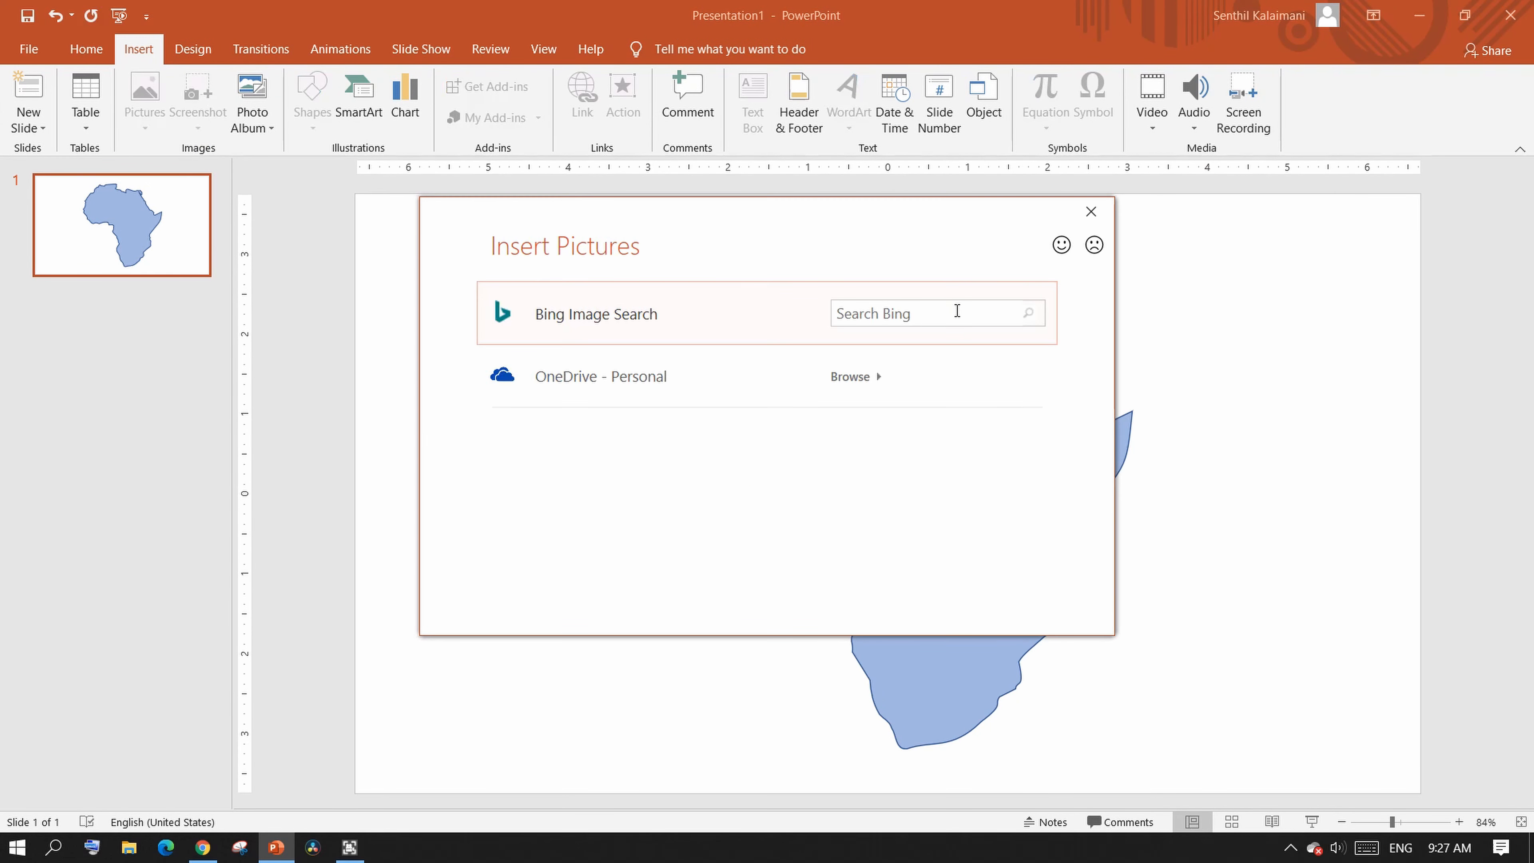
type("eleph")
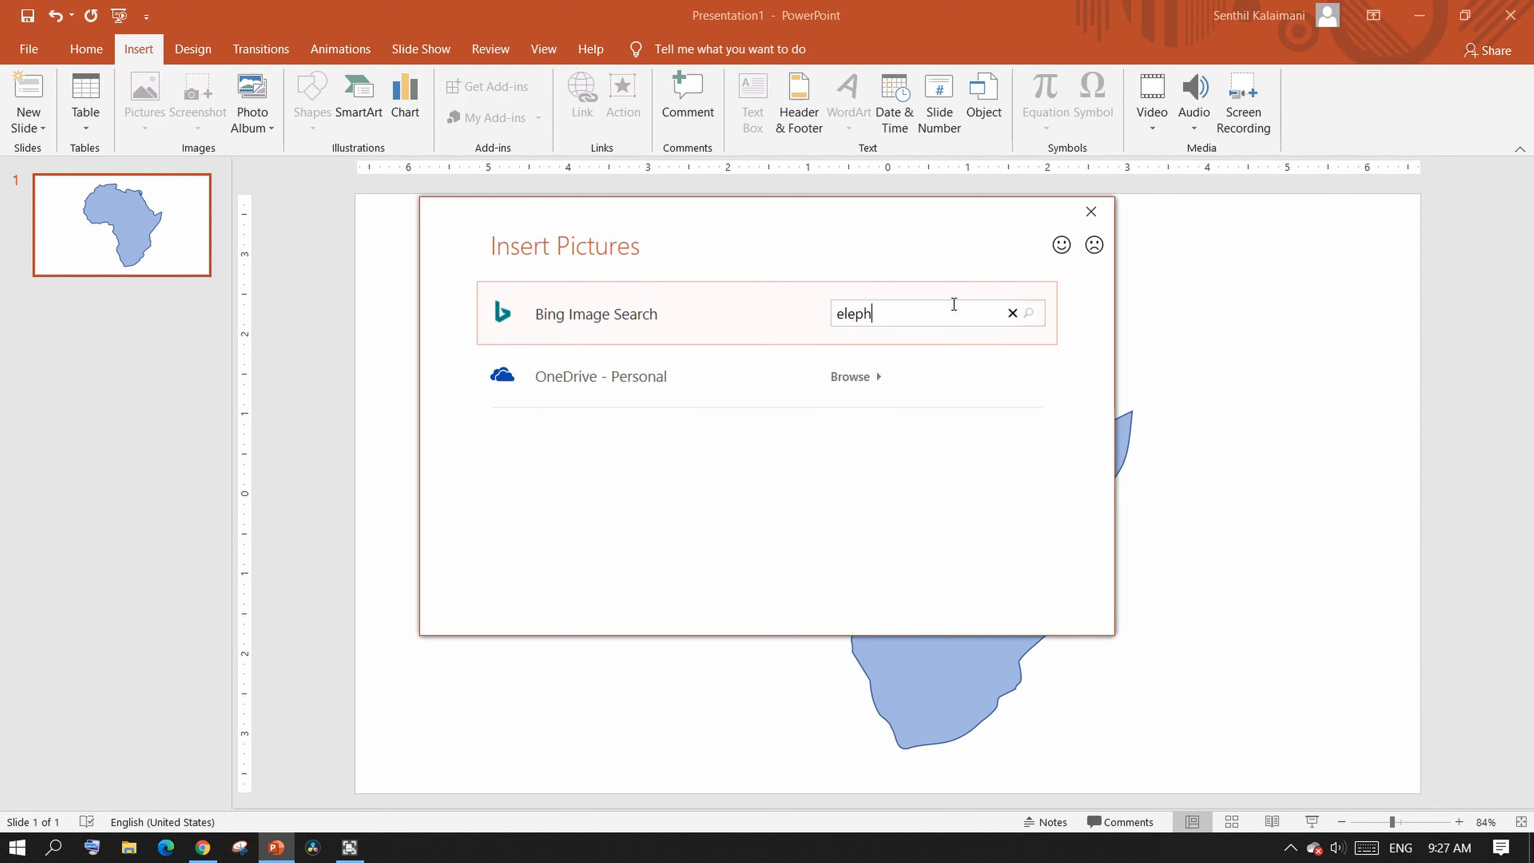
left_click(1027, 313)
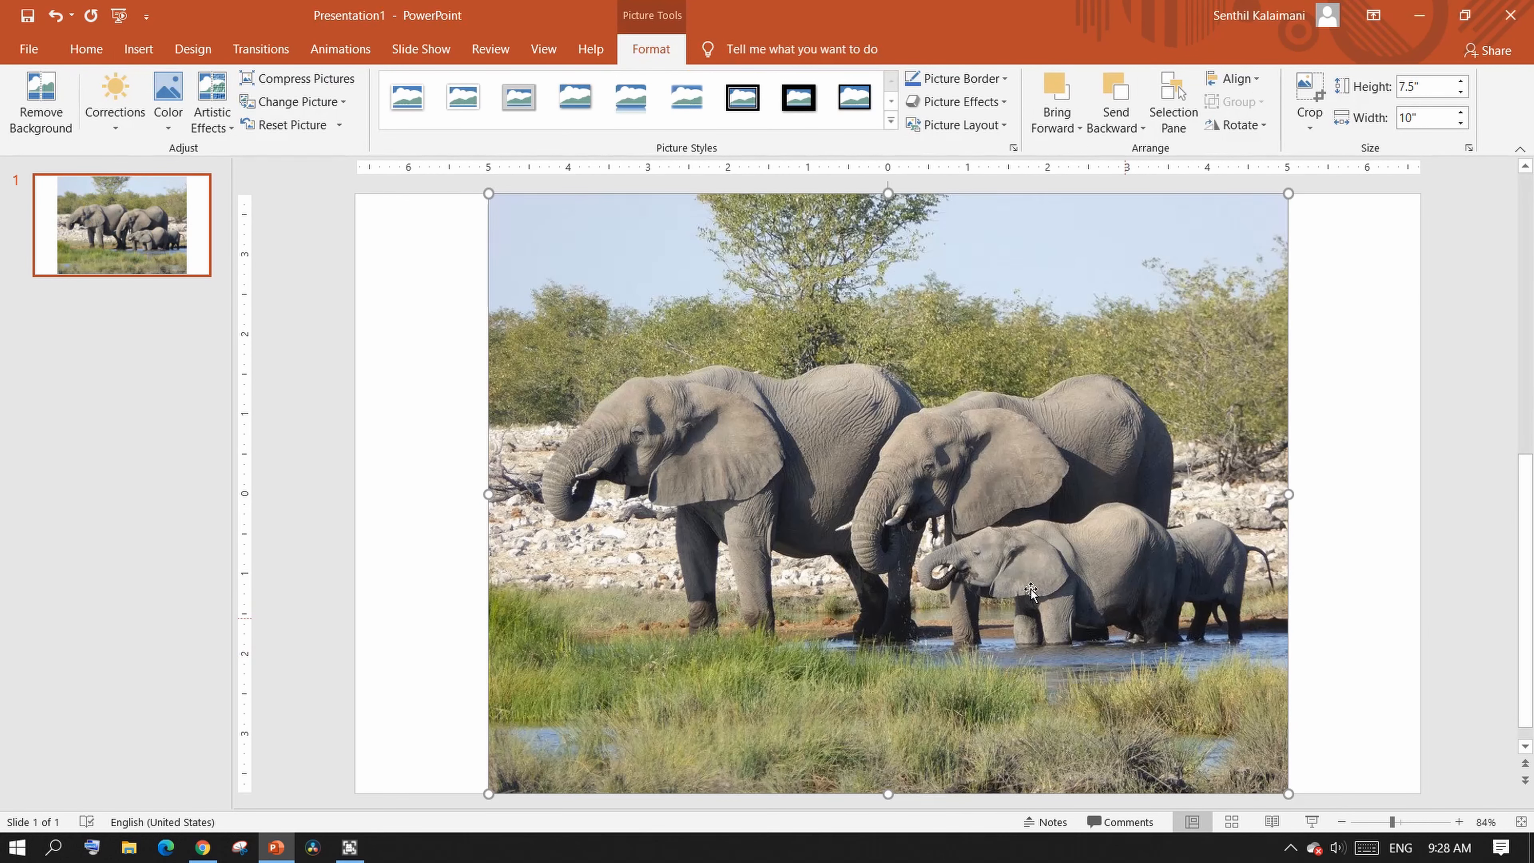
mouse_move(1284, 142)
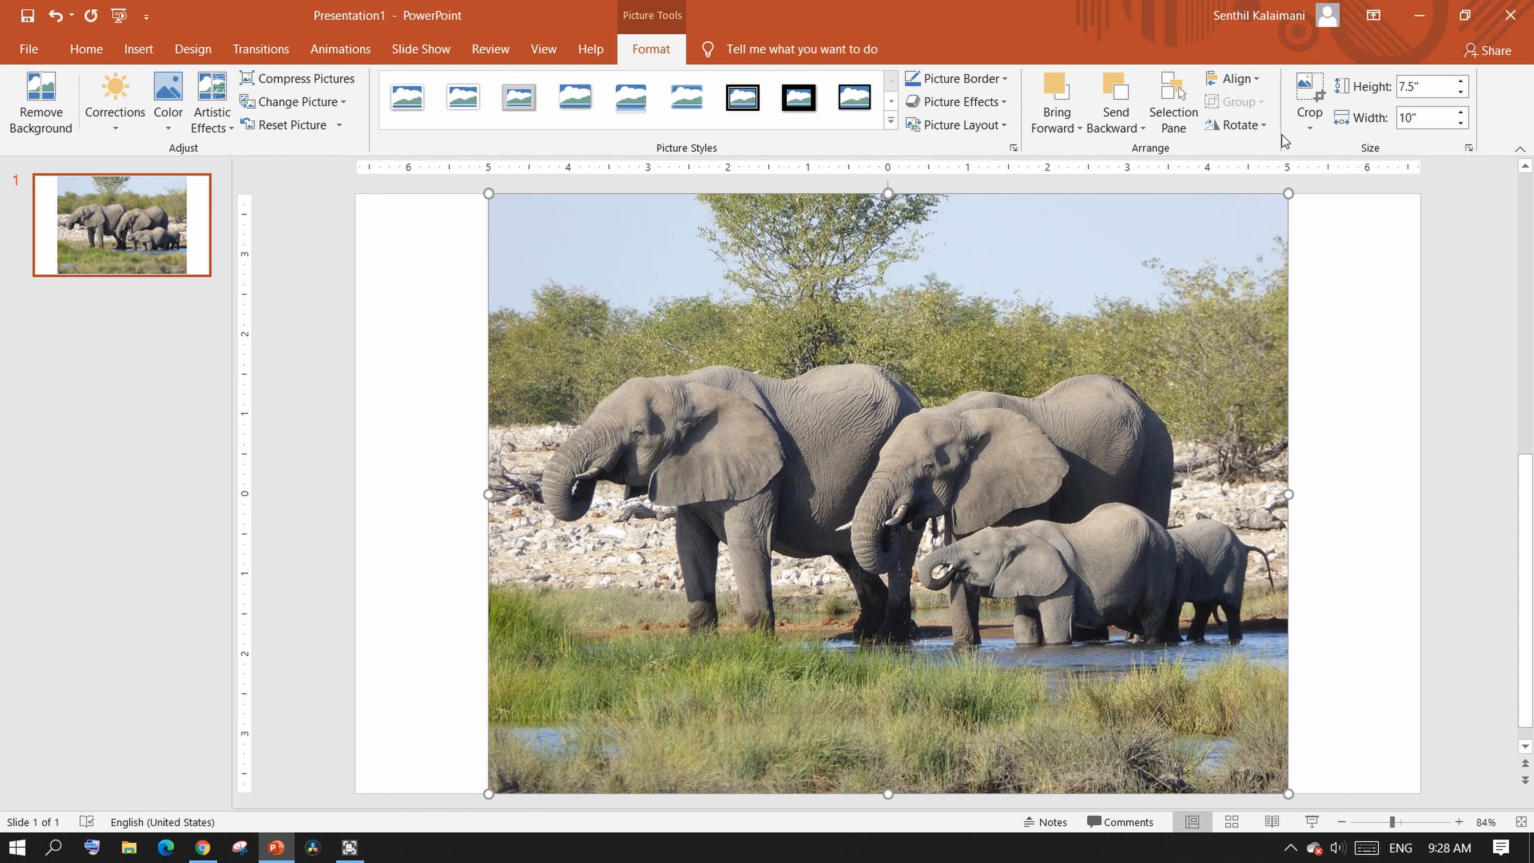
mouse_move(1319, 138)
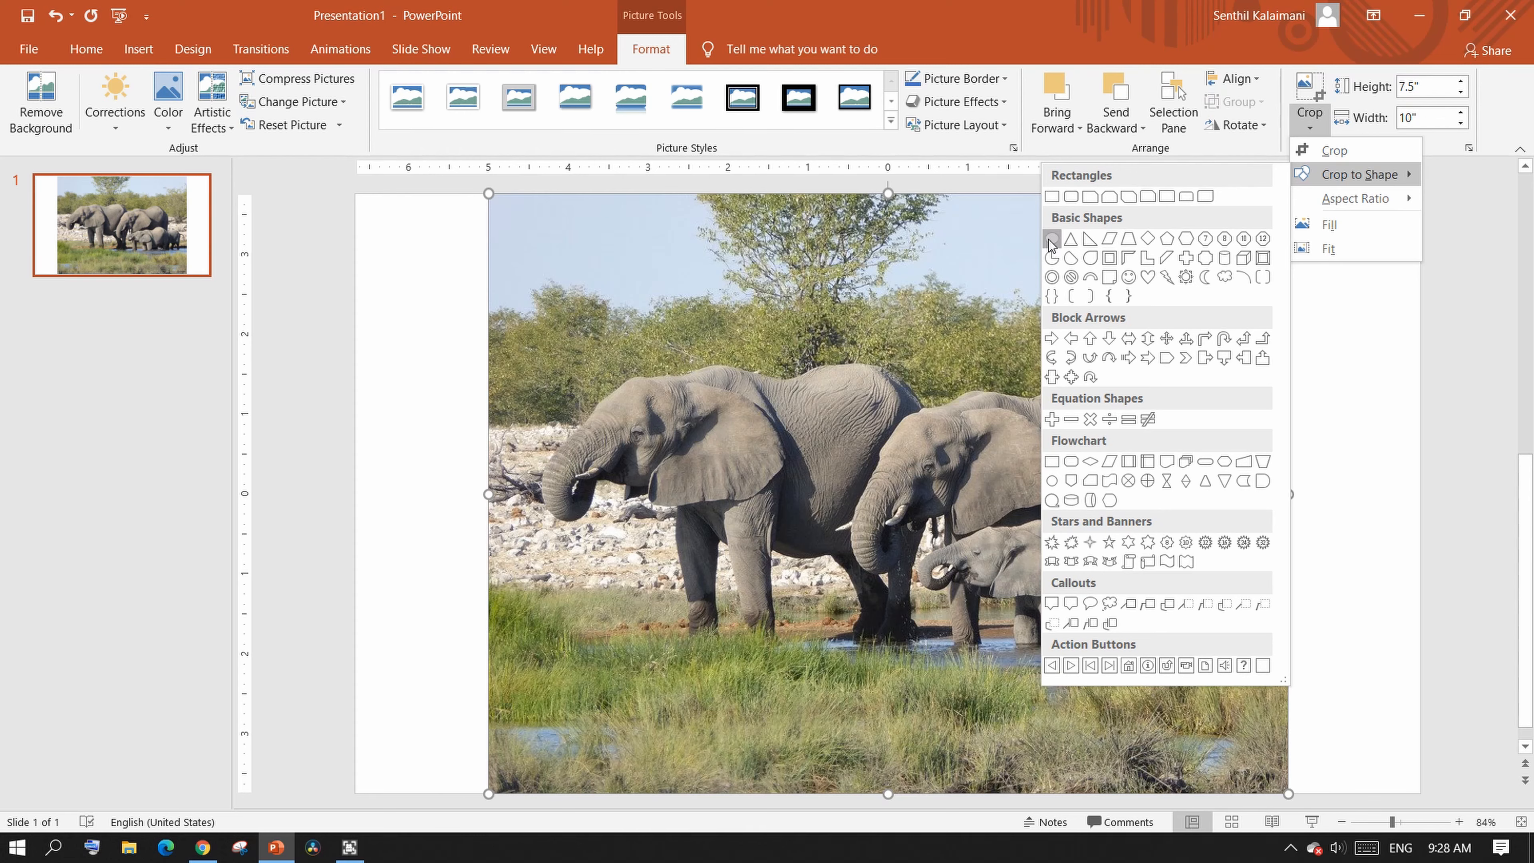
left_click(1086, 239)
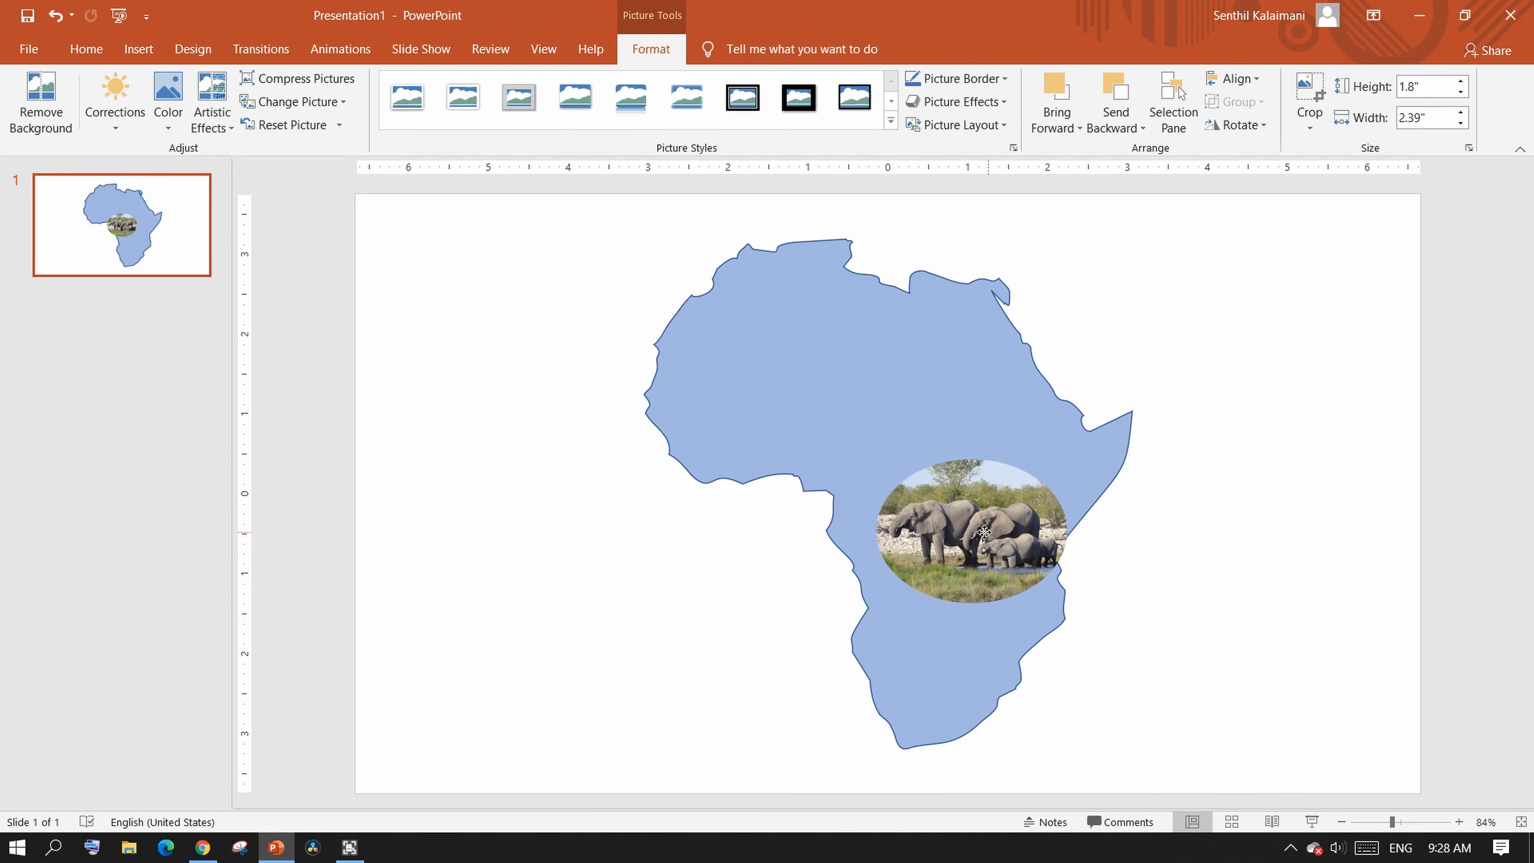
Apply a large Soft Edges picture effect so the oval elephant photo fades into the map.
left_click(983, 531)
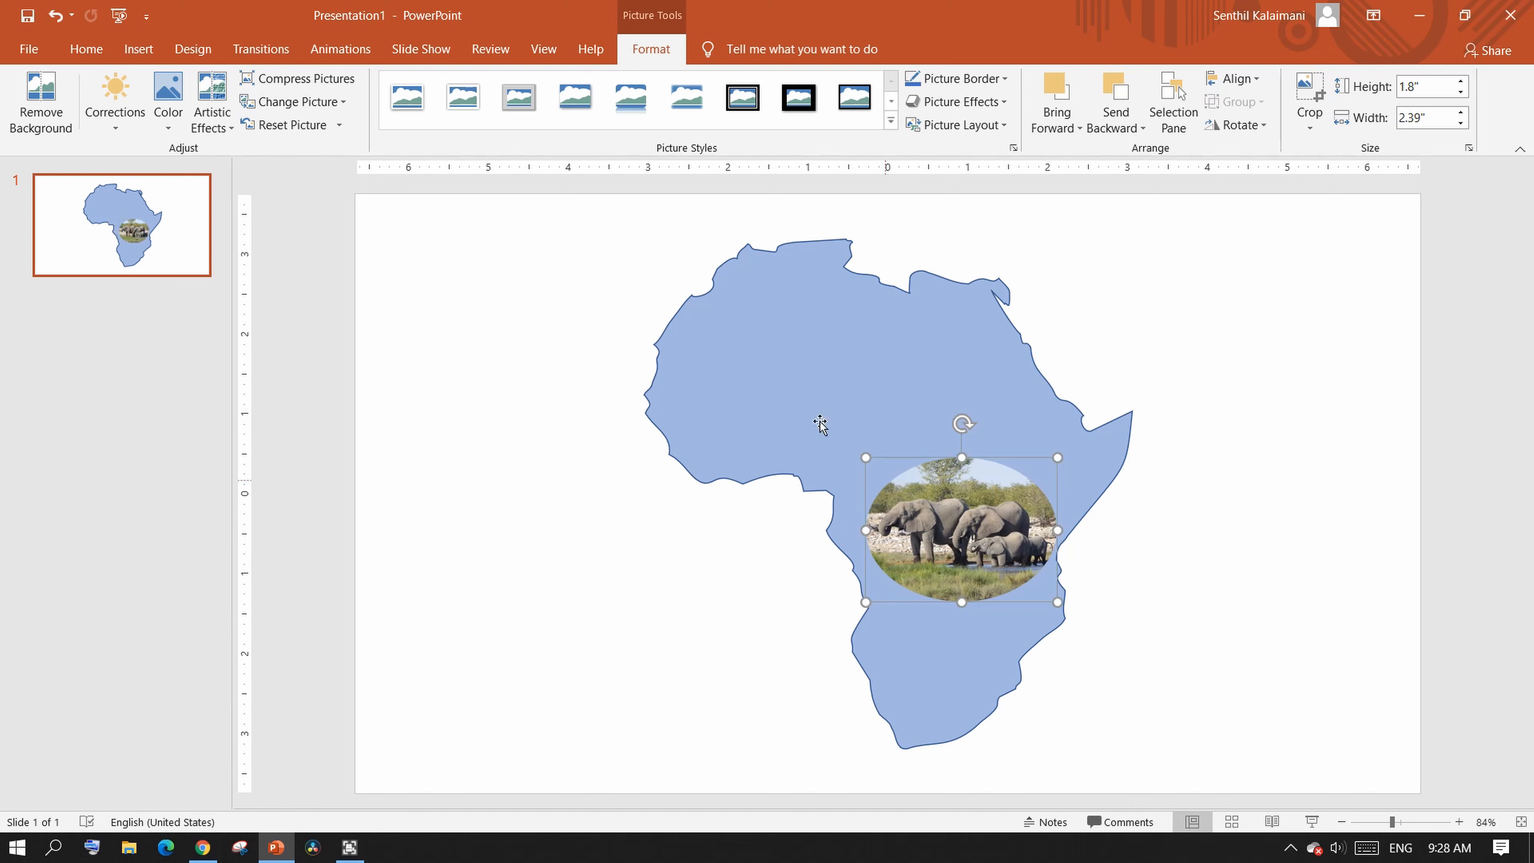
left_click(956, 101)
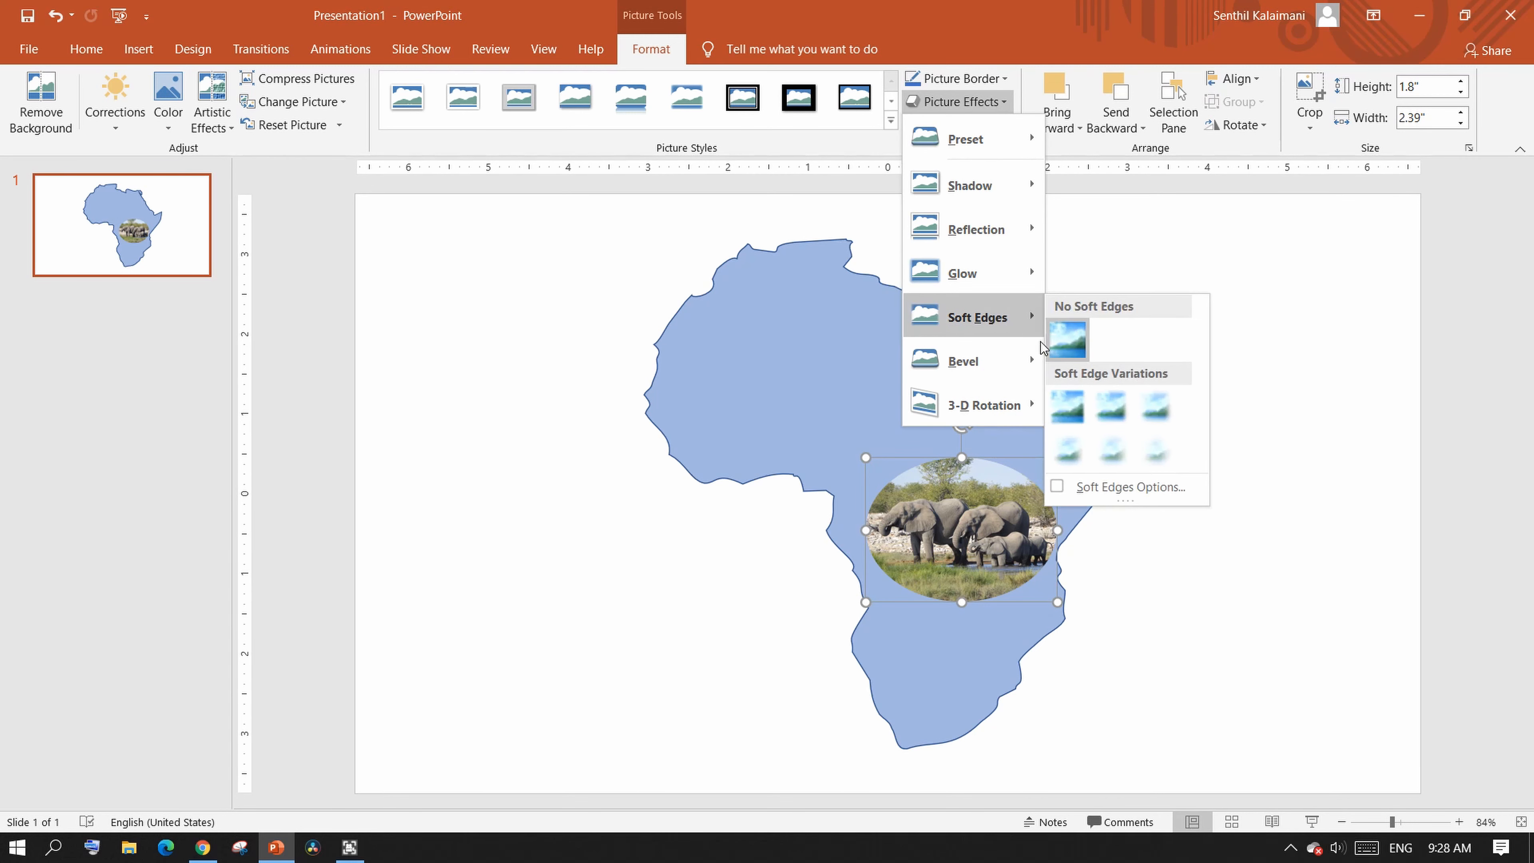
mouse_move(1155, 408)
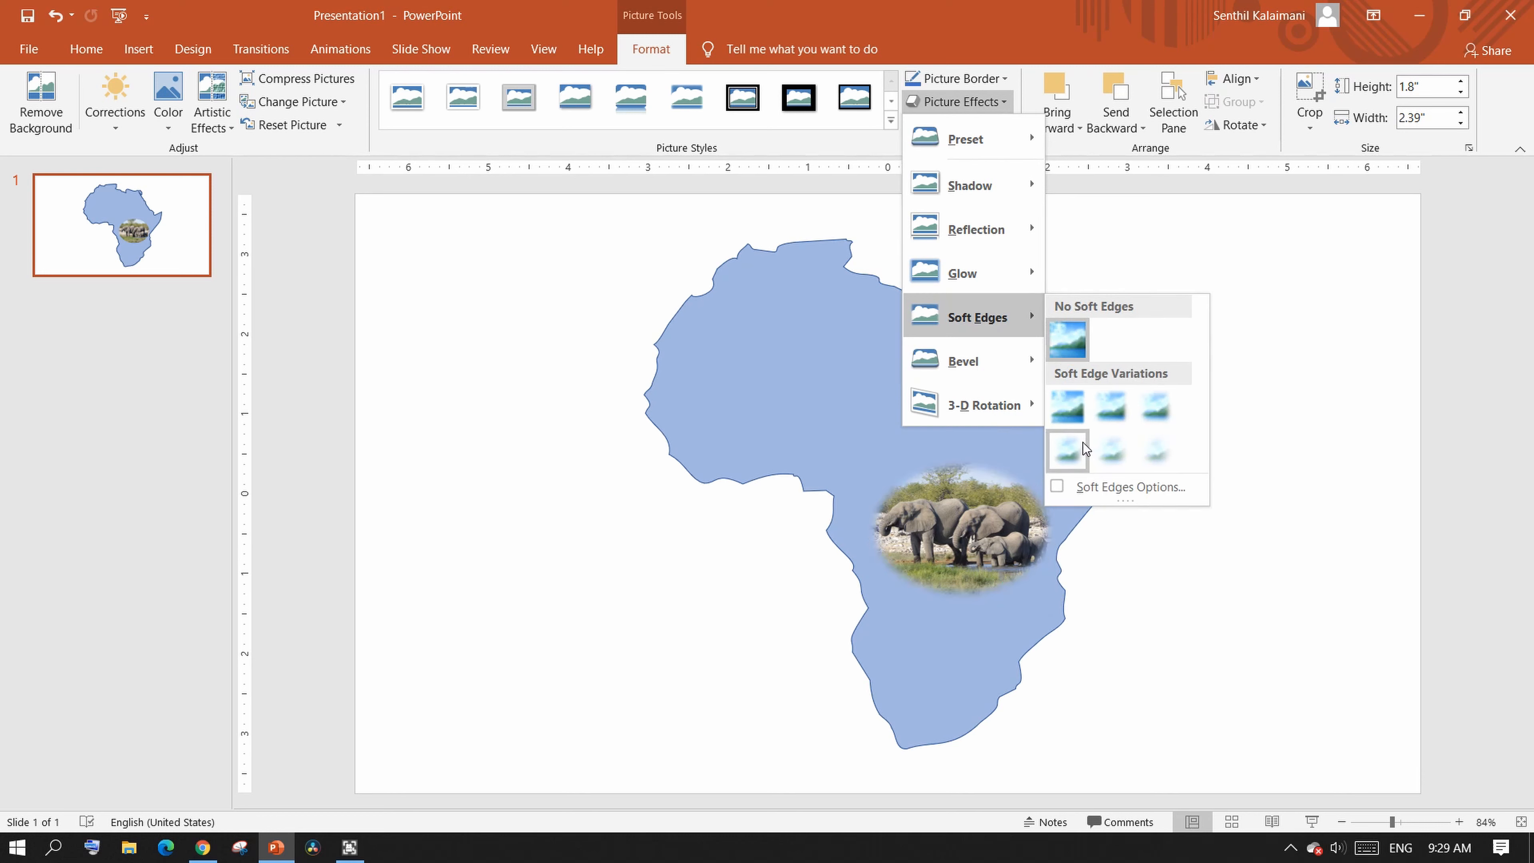
left_click(1068, 449)
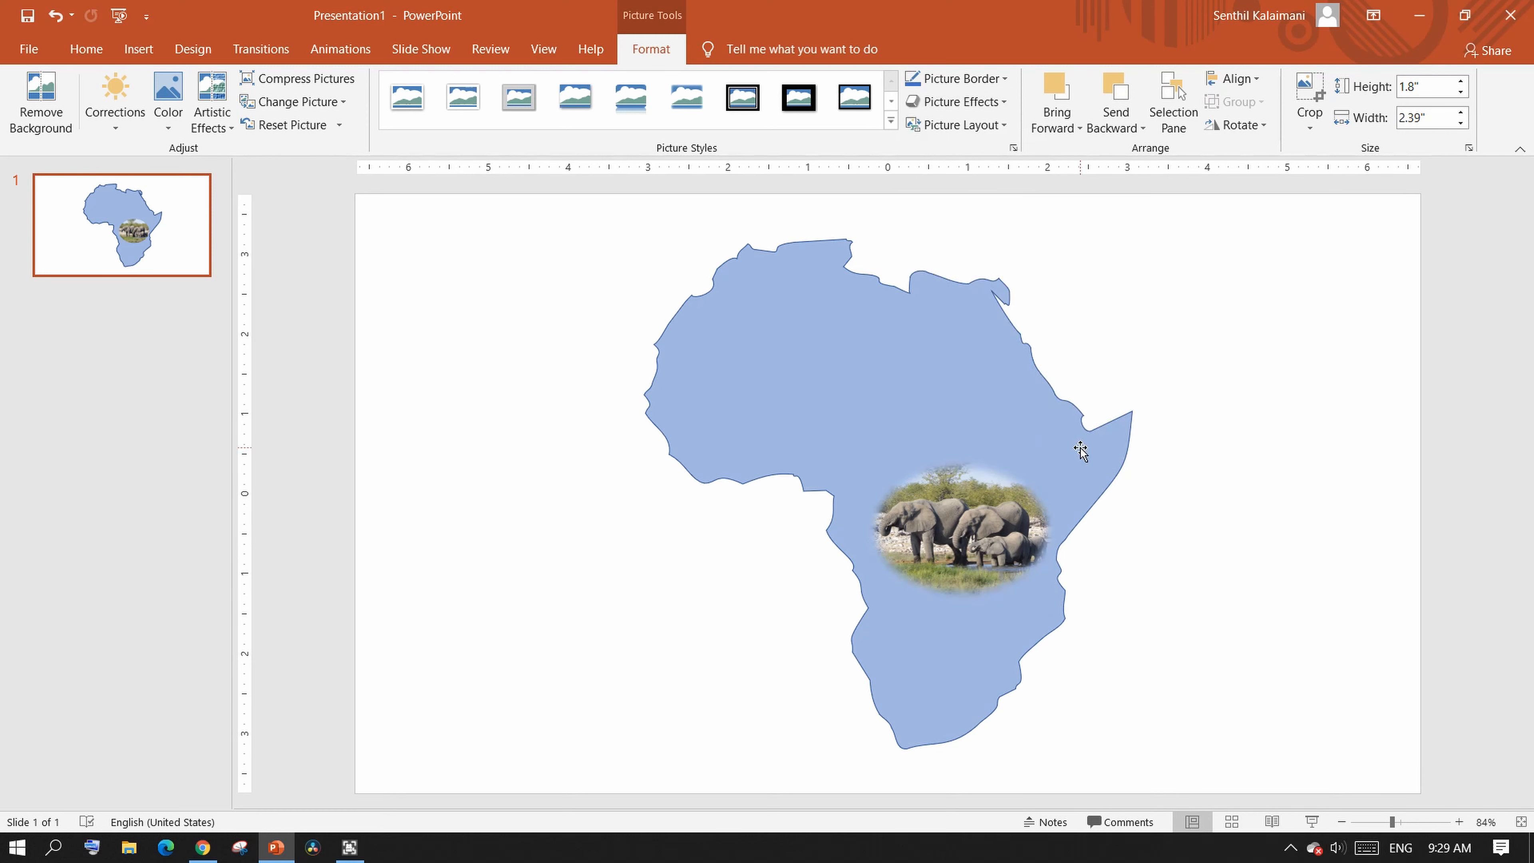
left_click(962, 529)
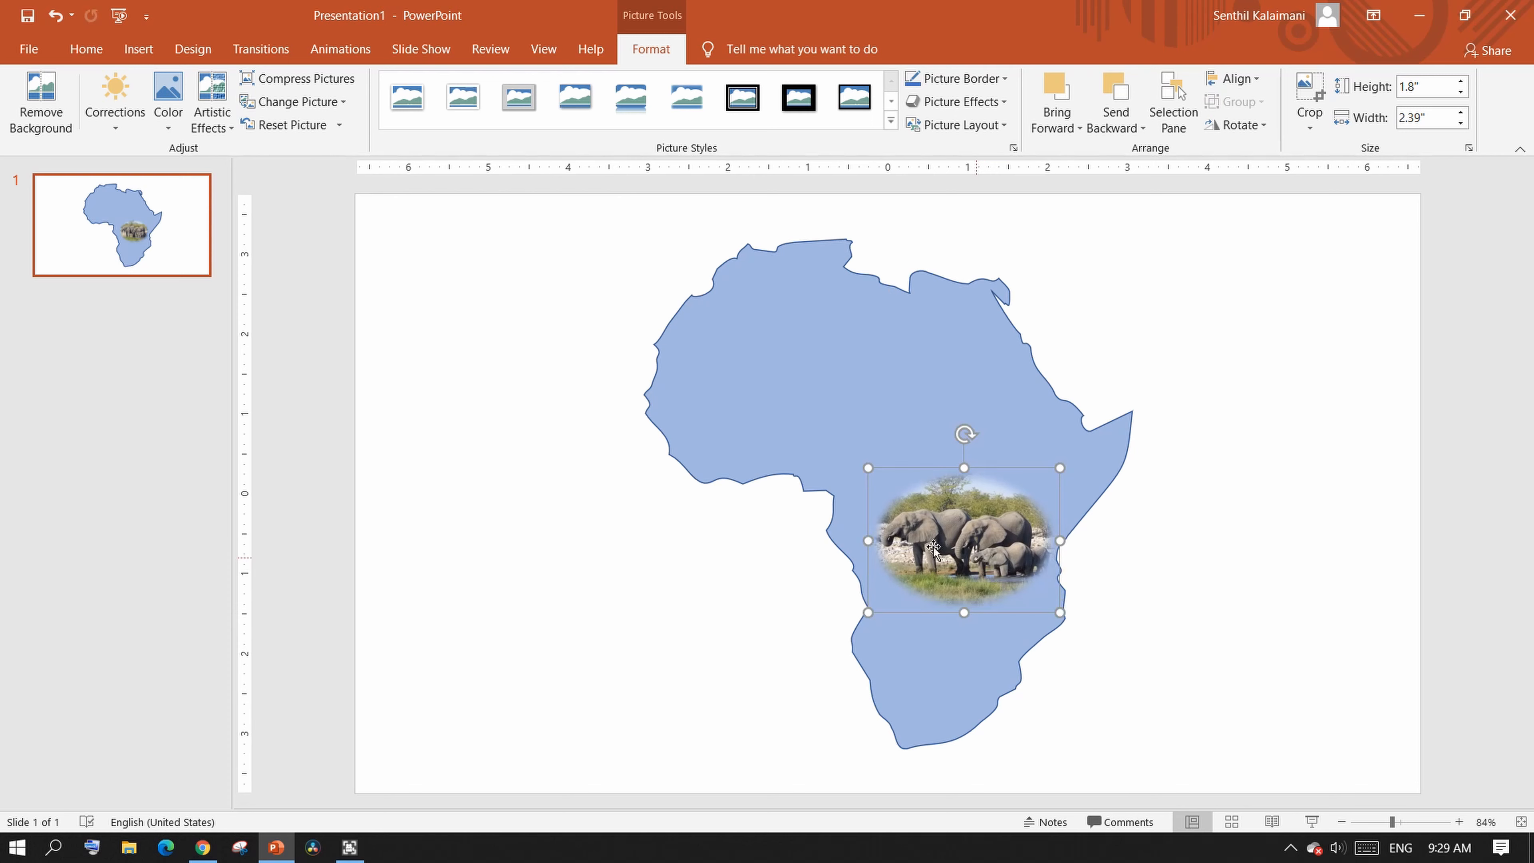
Insert online lion and African buffalo photos to add to the map's animal collage.
left_click(139, 49)
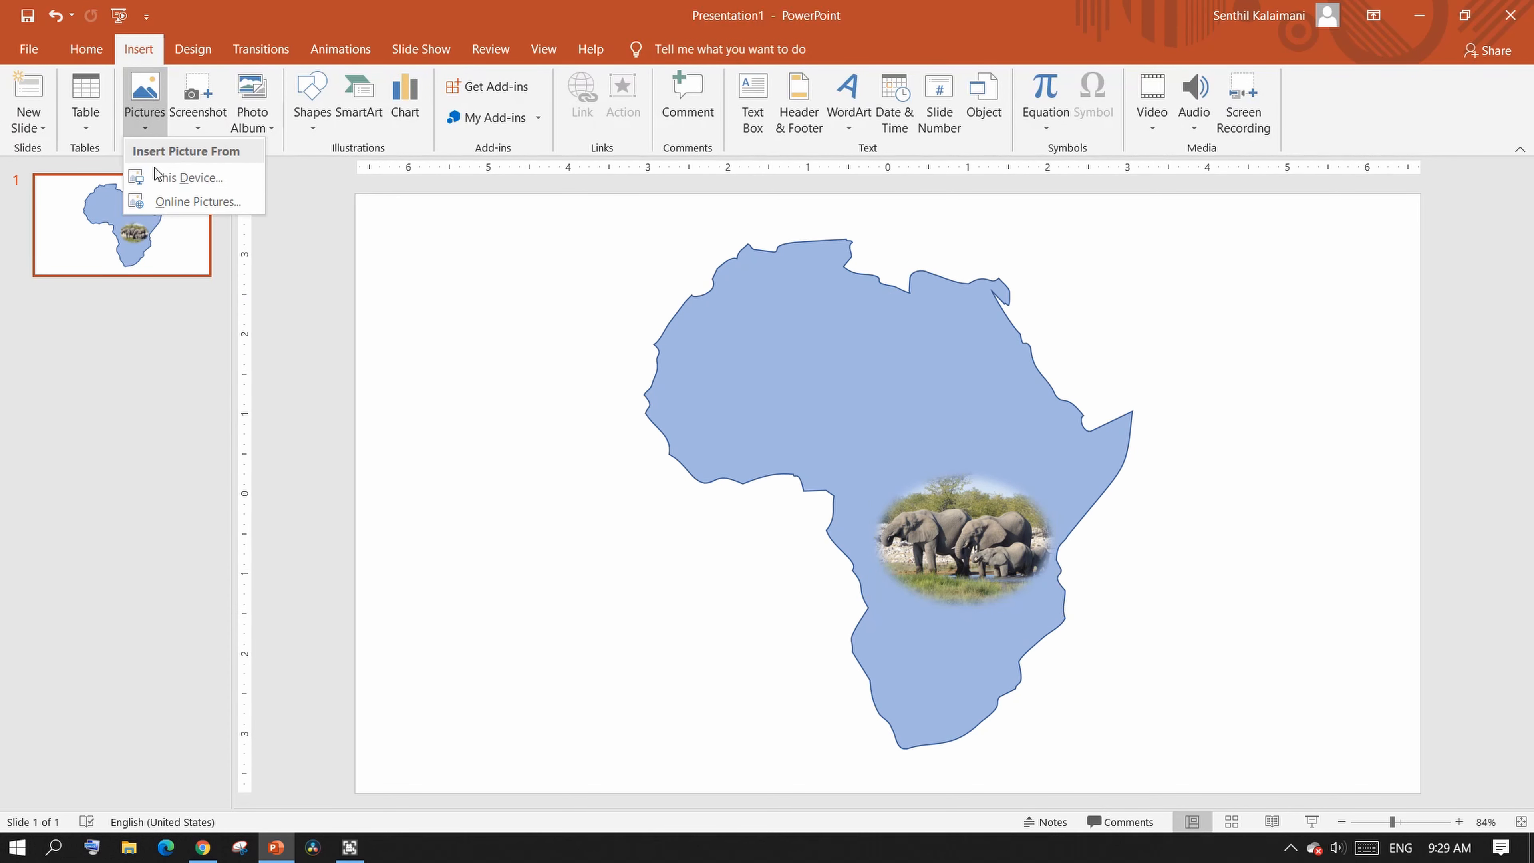
left_click(181, 177)
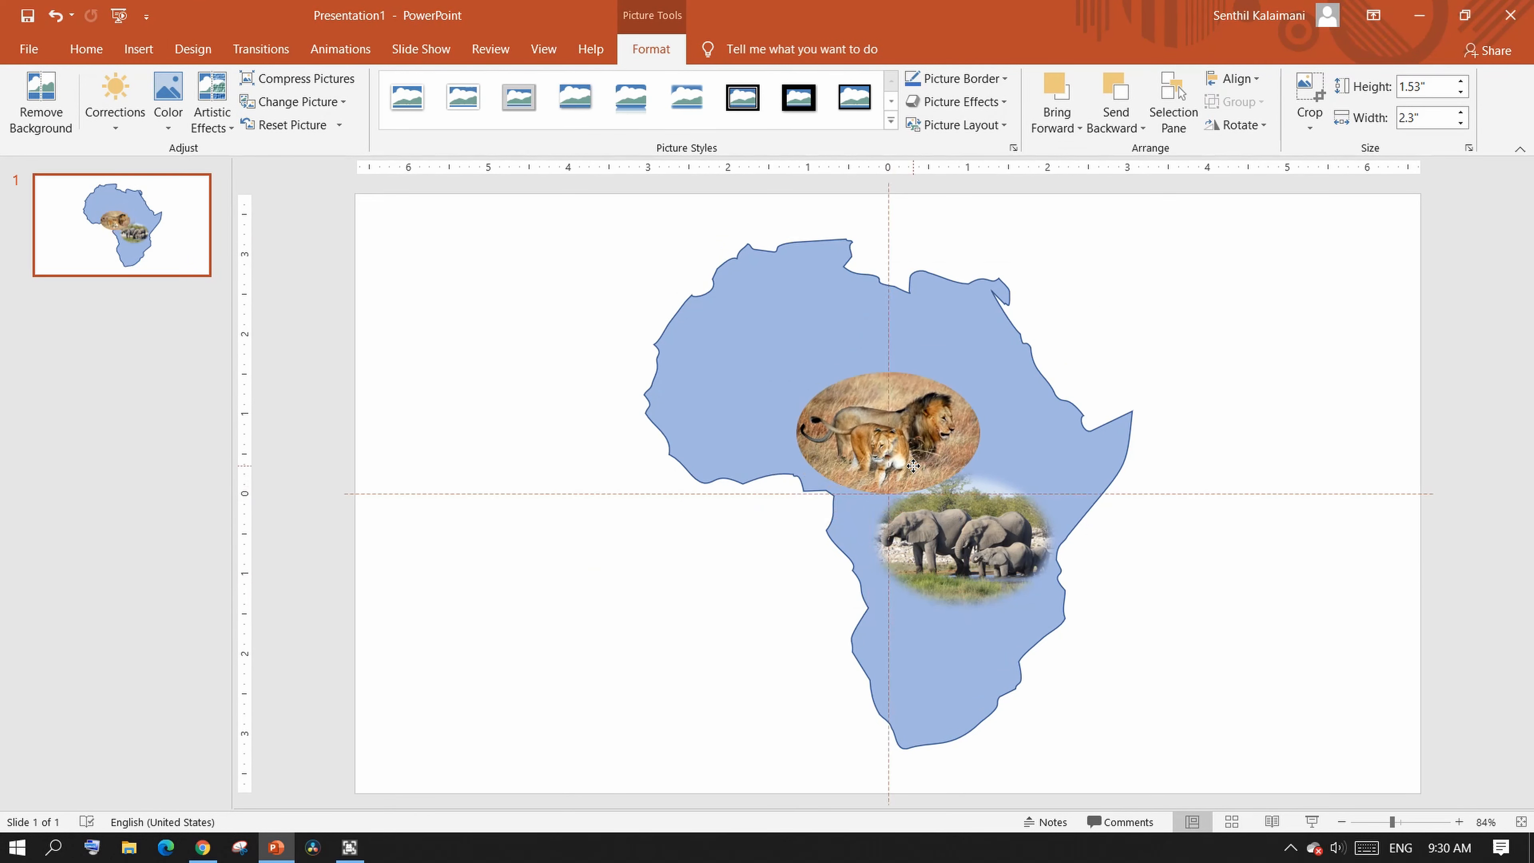
left_click(874, 431)
type("african buffall")
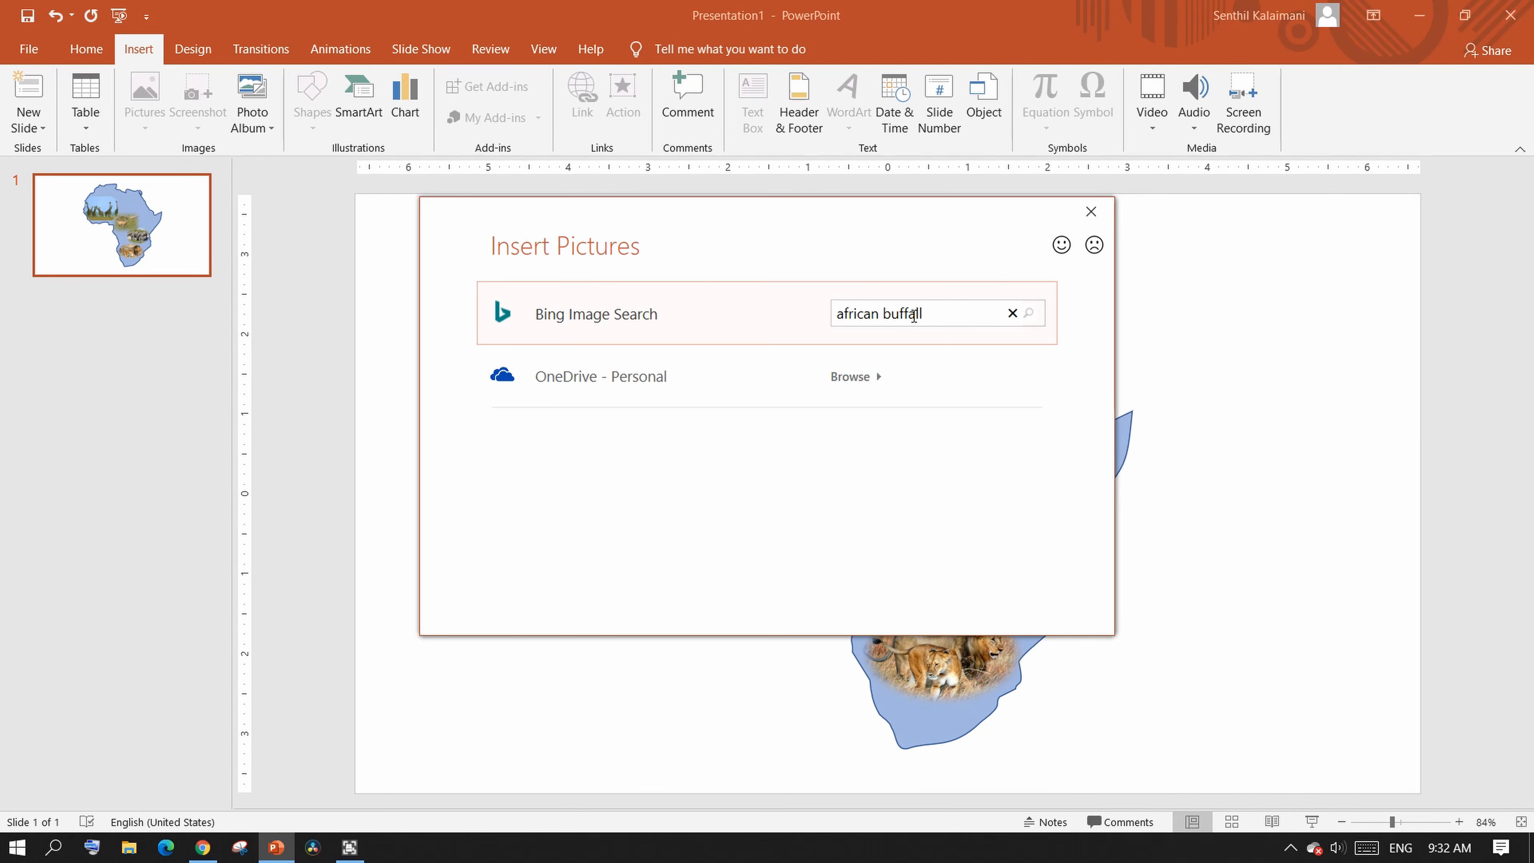
left_click(1028, 314)
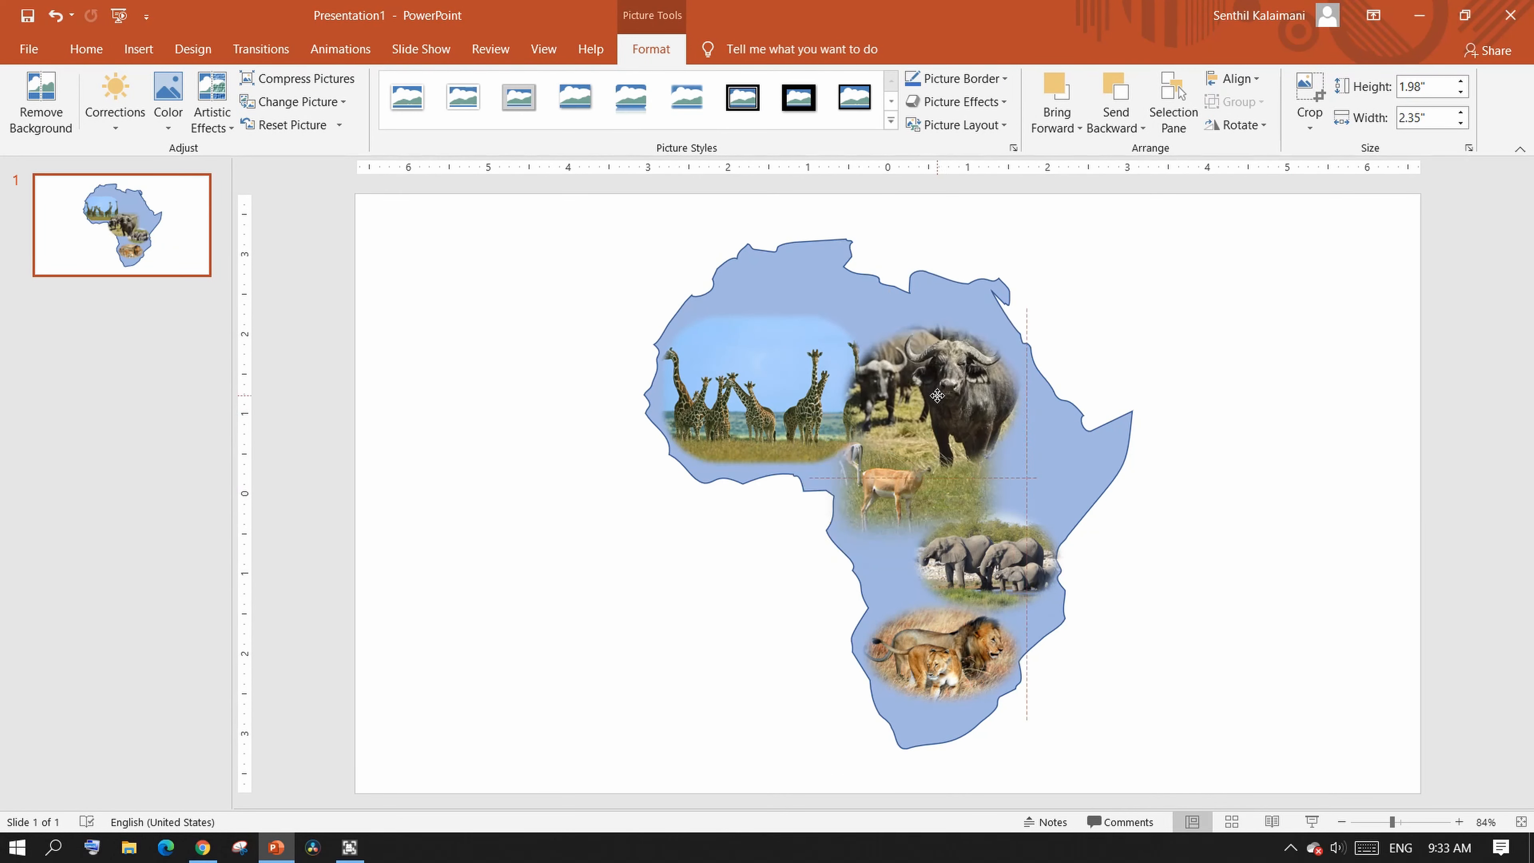
left_click(1180, 516)
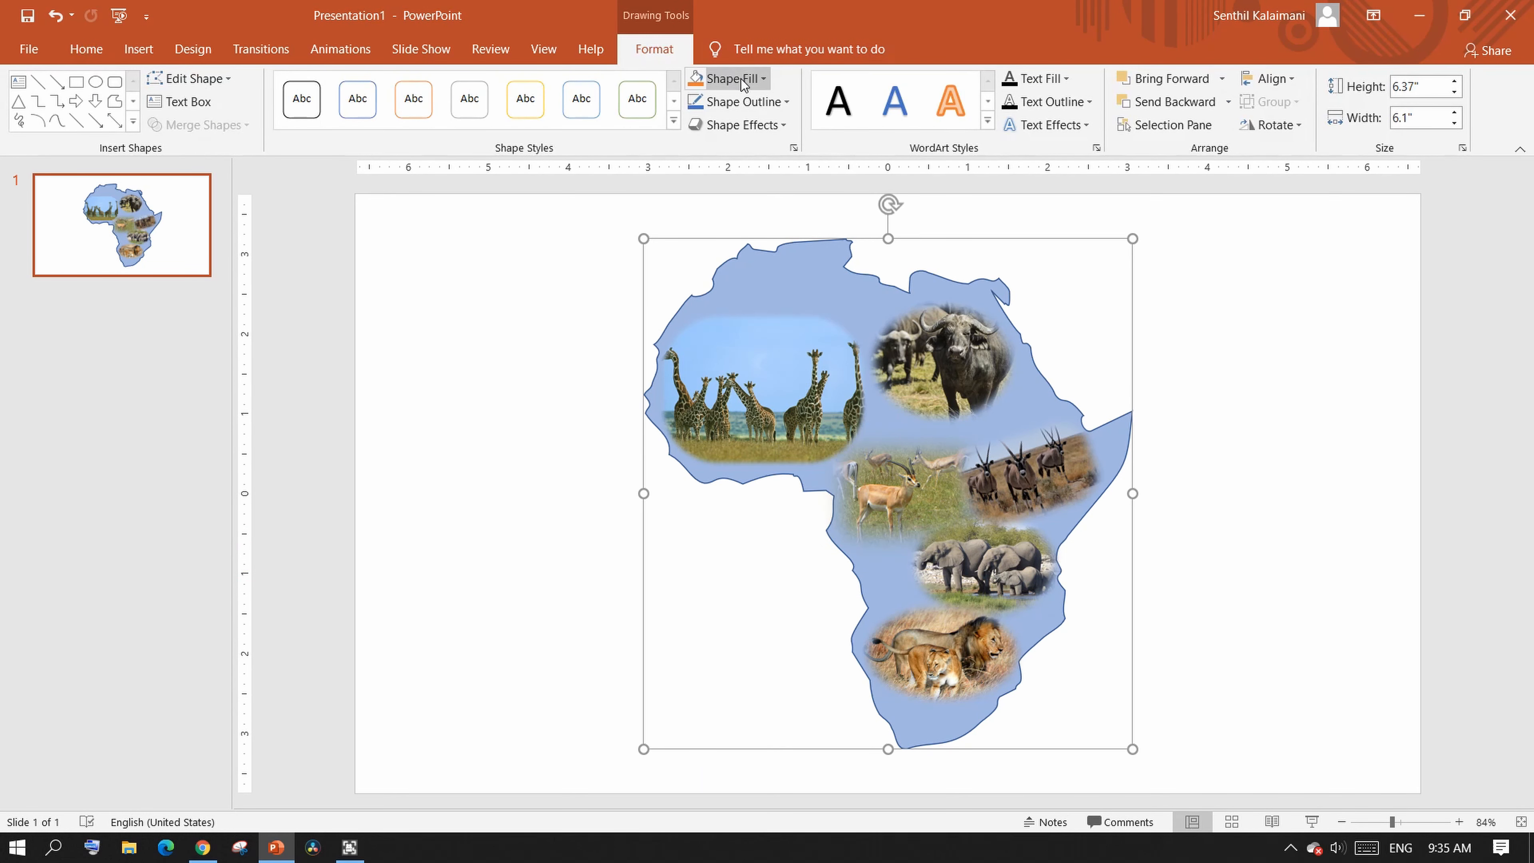
Fill the Africa shape with a savanna picture and select the buffalo photo inside it.
left_click(725, 78)
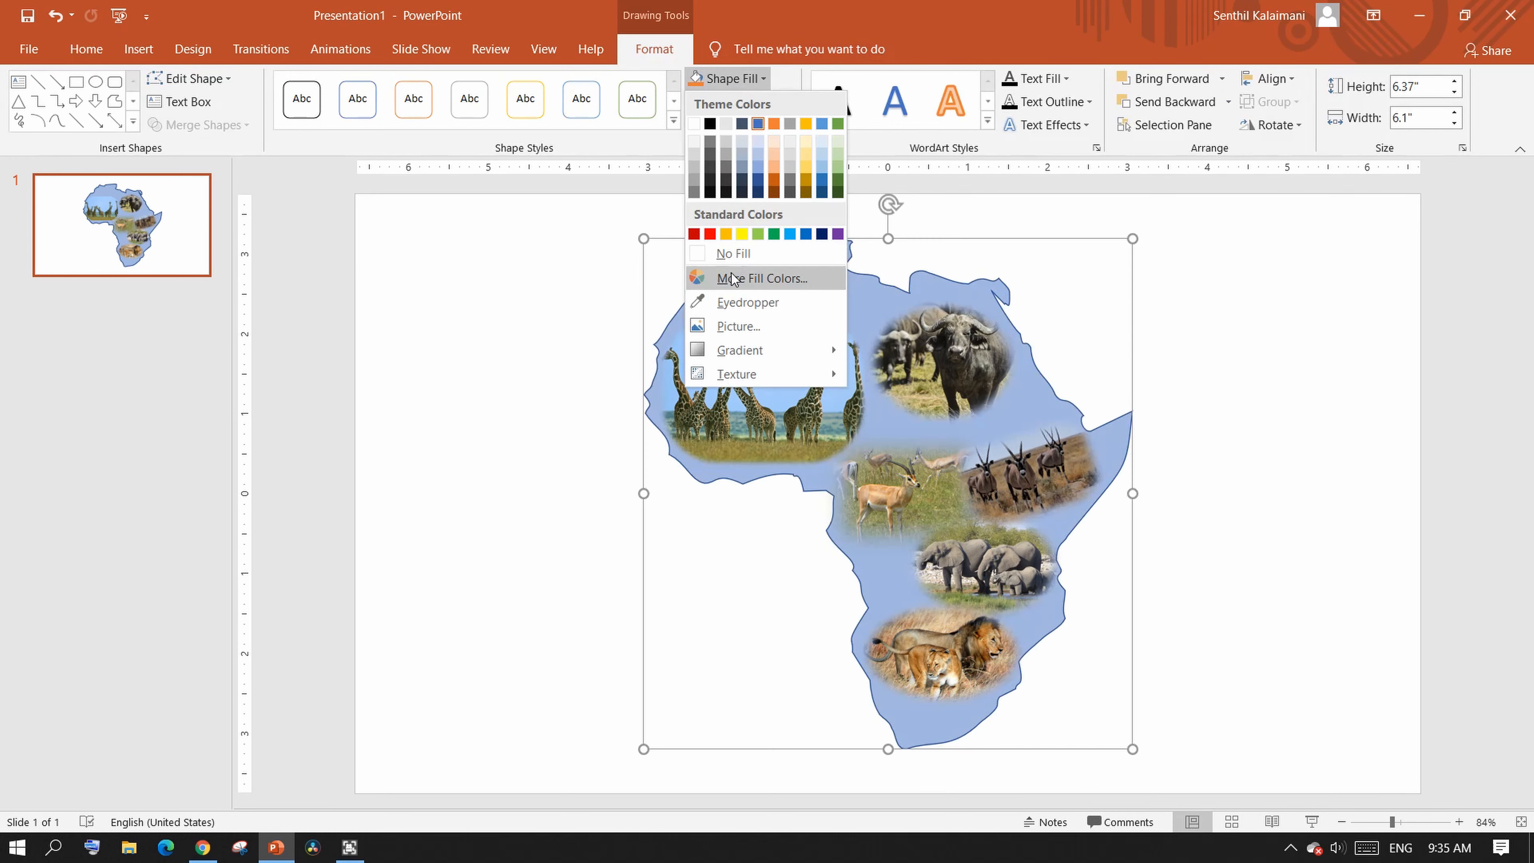
left_click(738, 326)
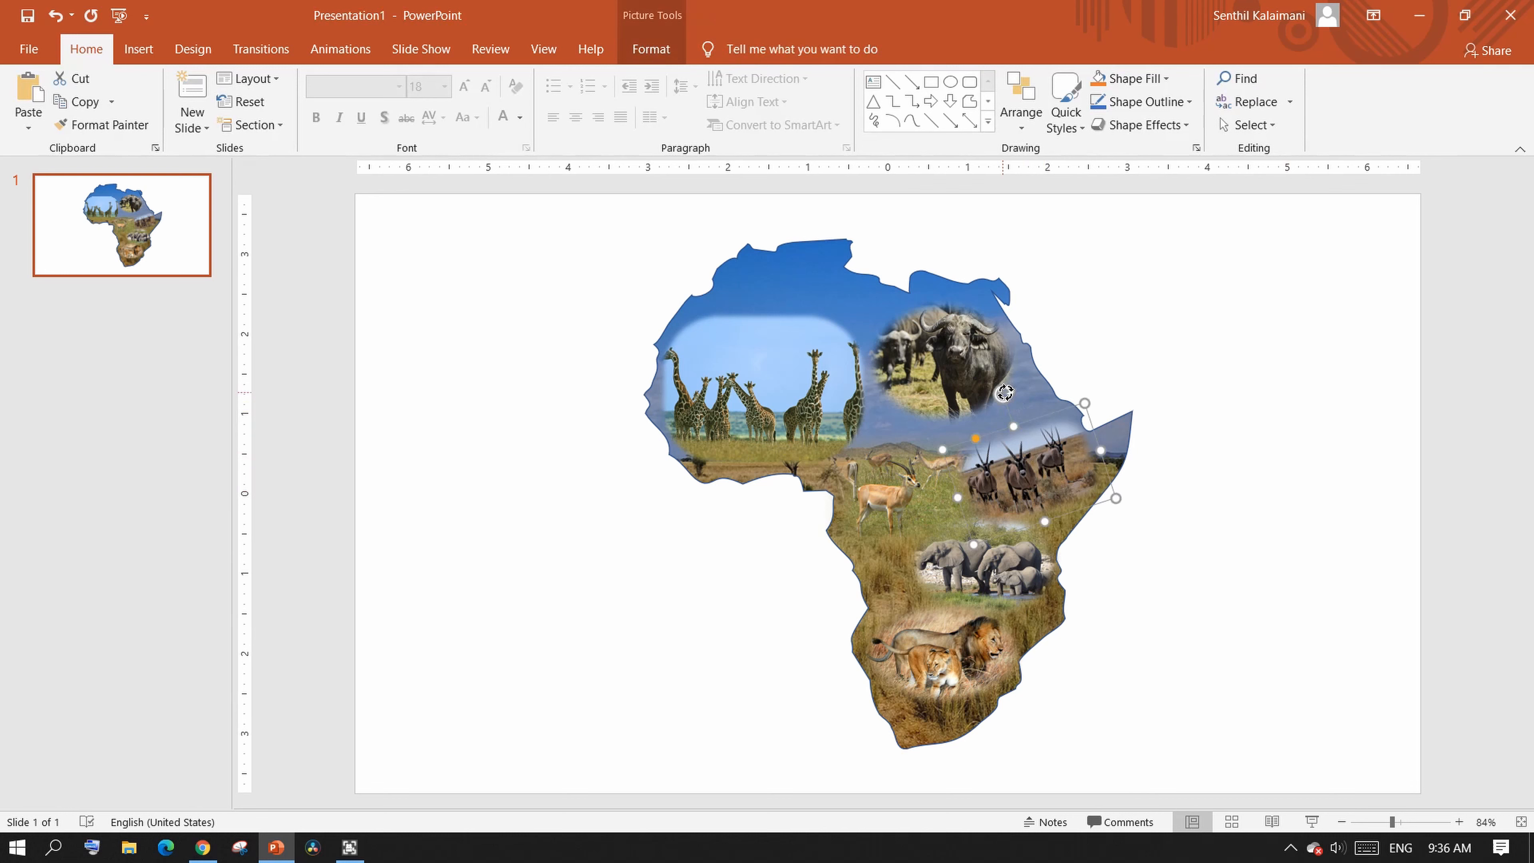
left_click(1121, 528)
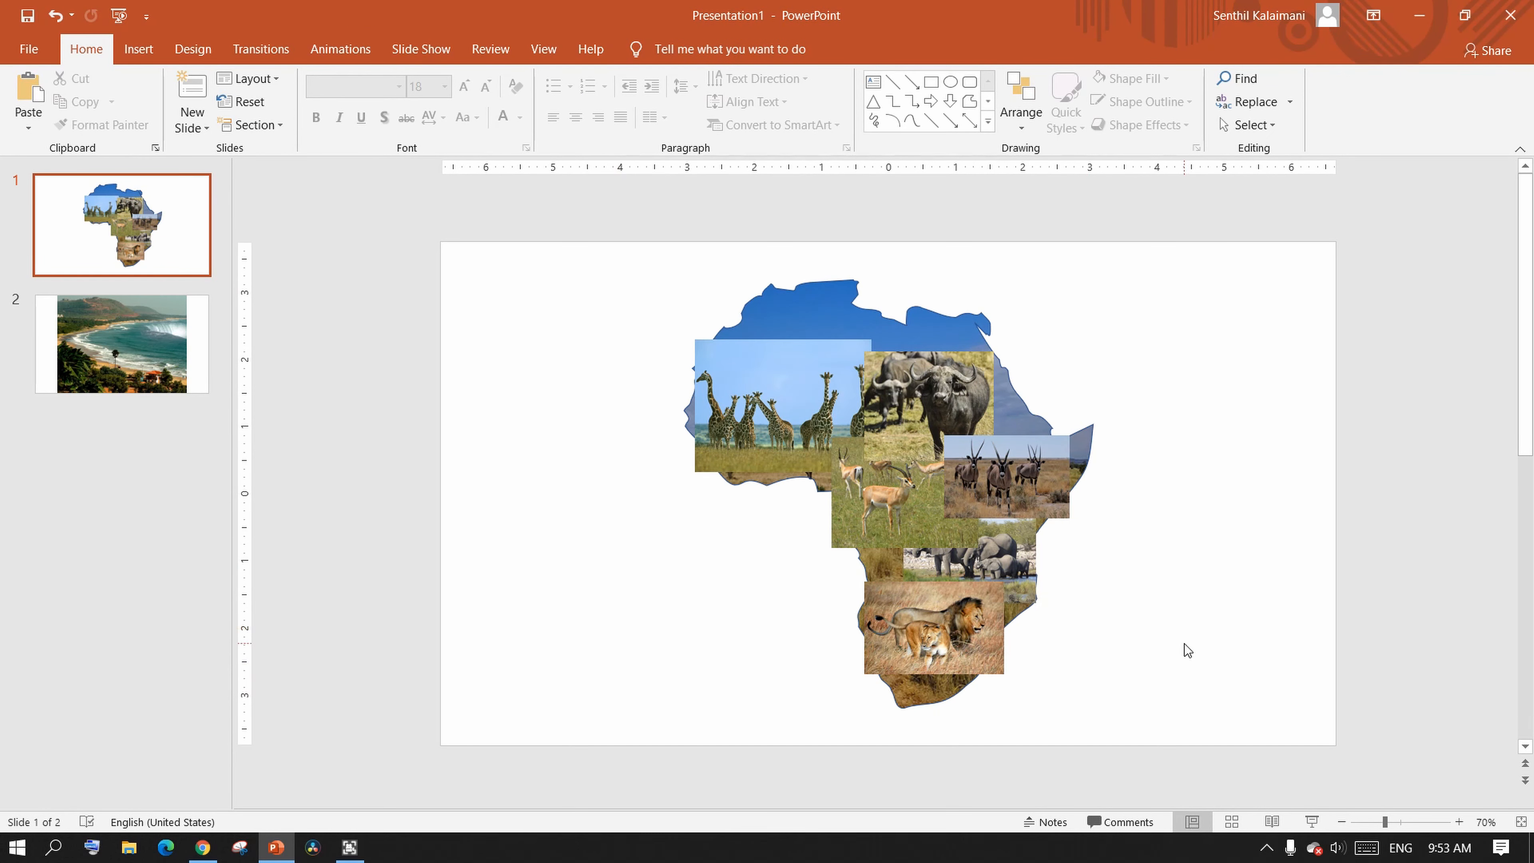
mouse_move(1150, 644)
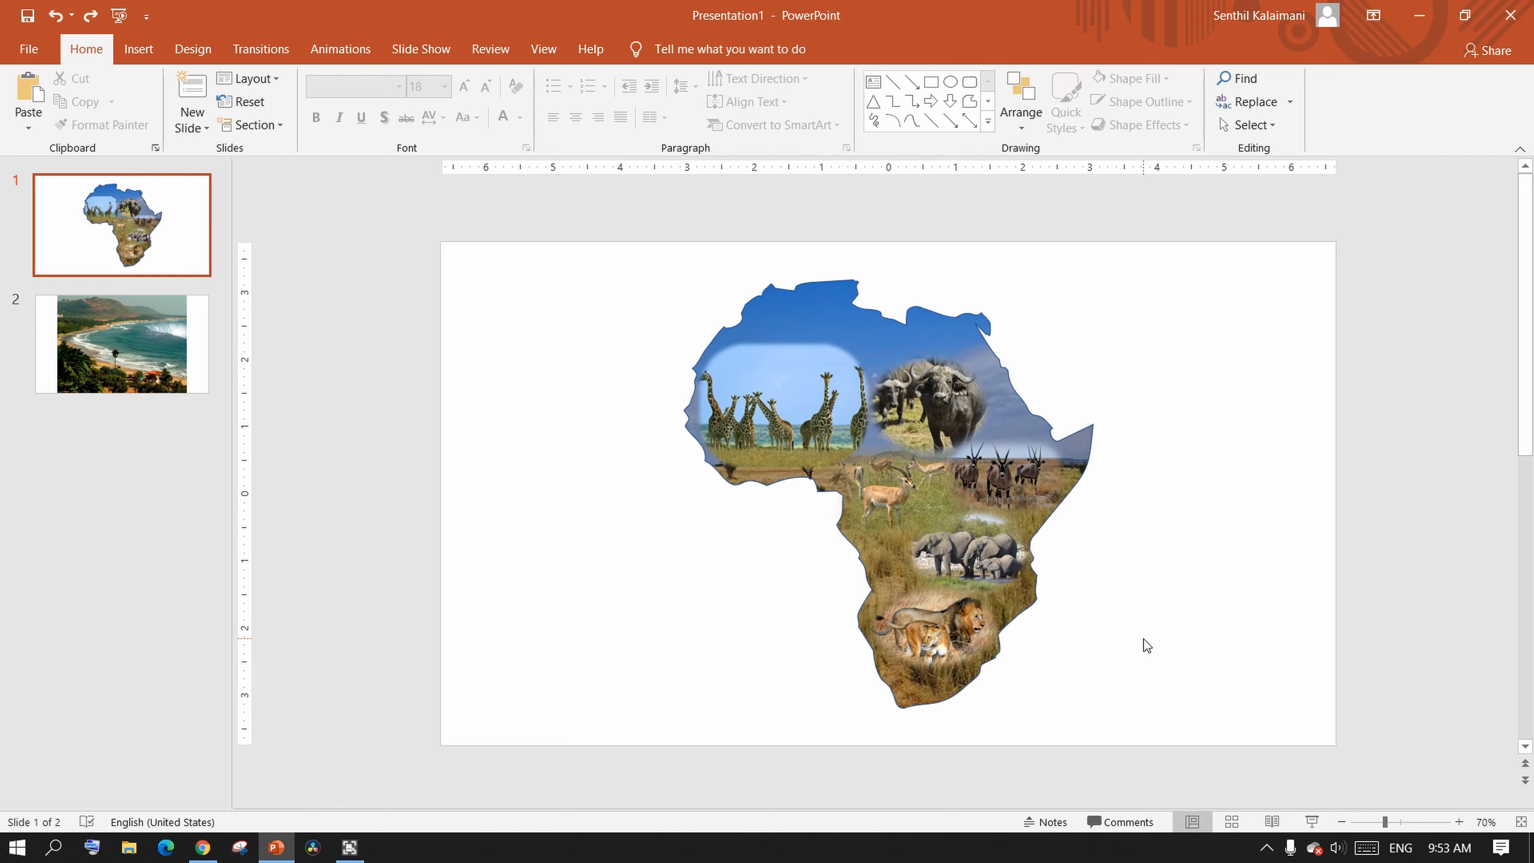
mouse_move(375, 556)
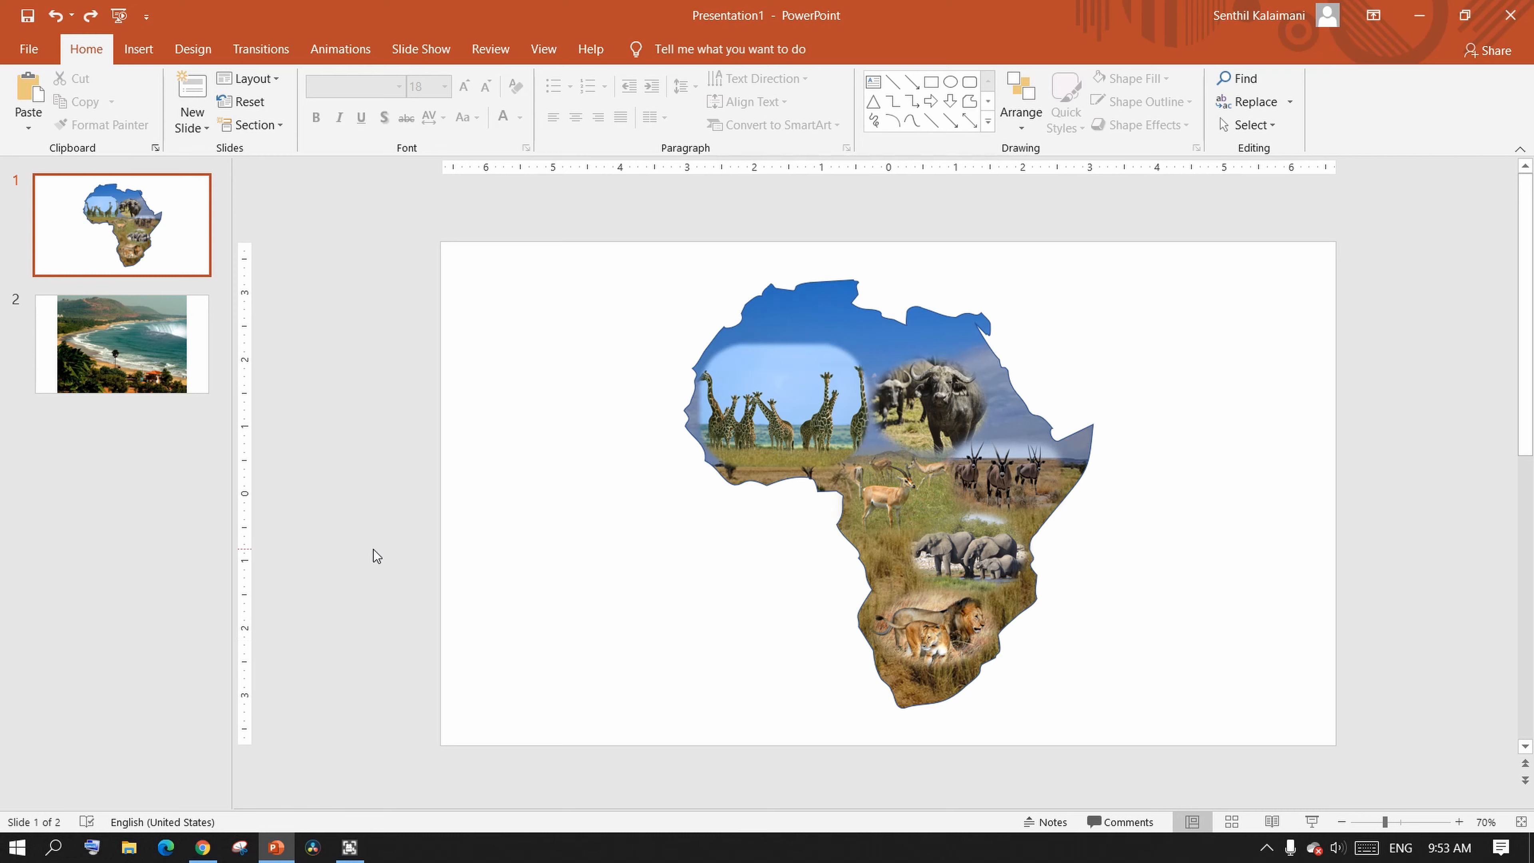
Add a new slide and insert the green coastline beach photo from an online search.
left_click(121, 344)
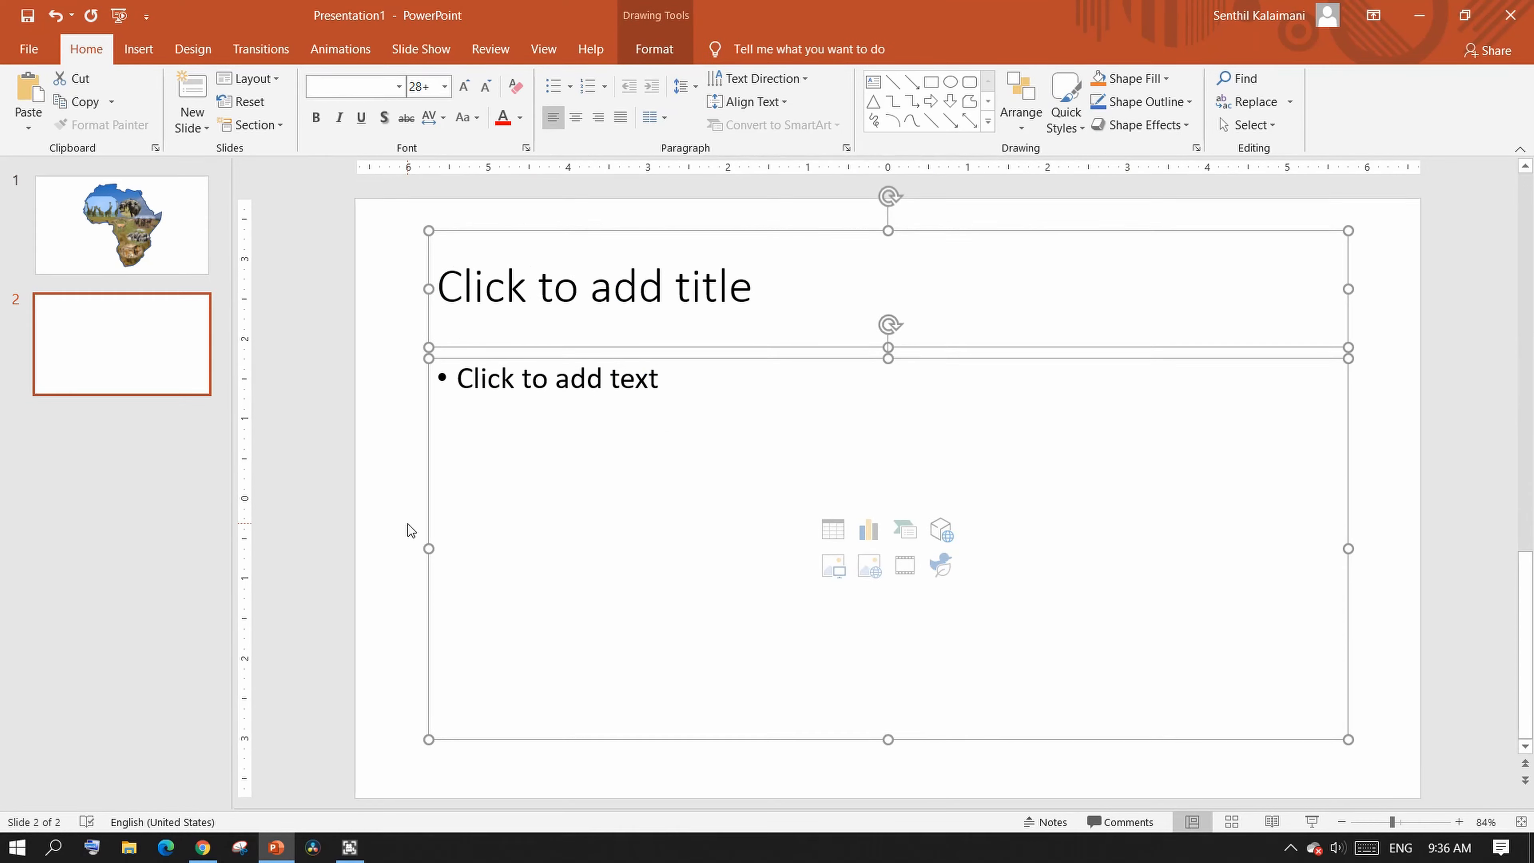
left_click(138, 49)
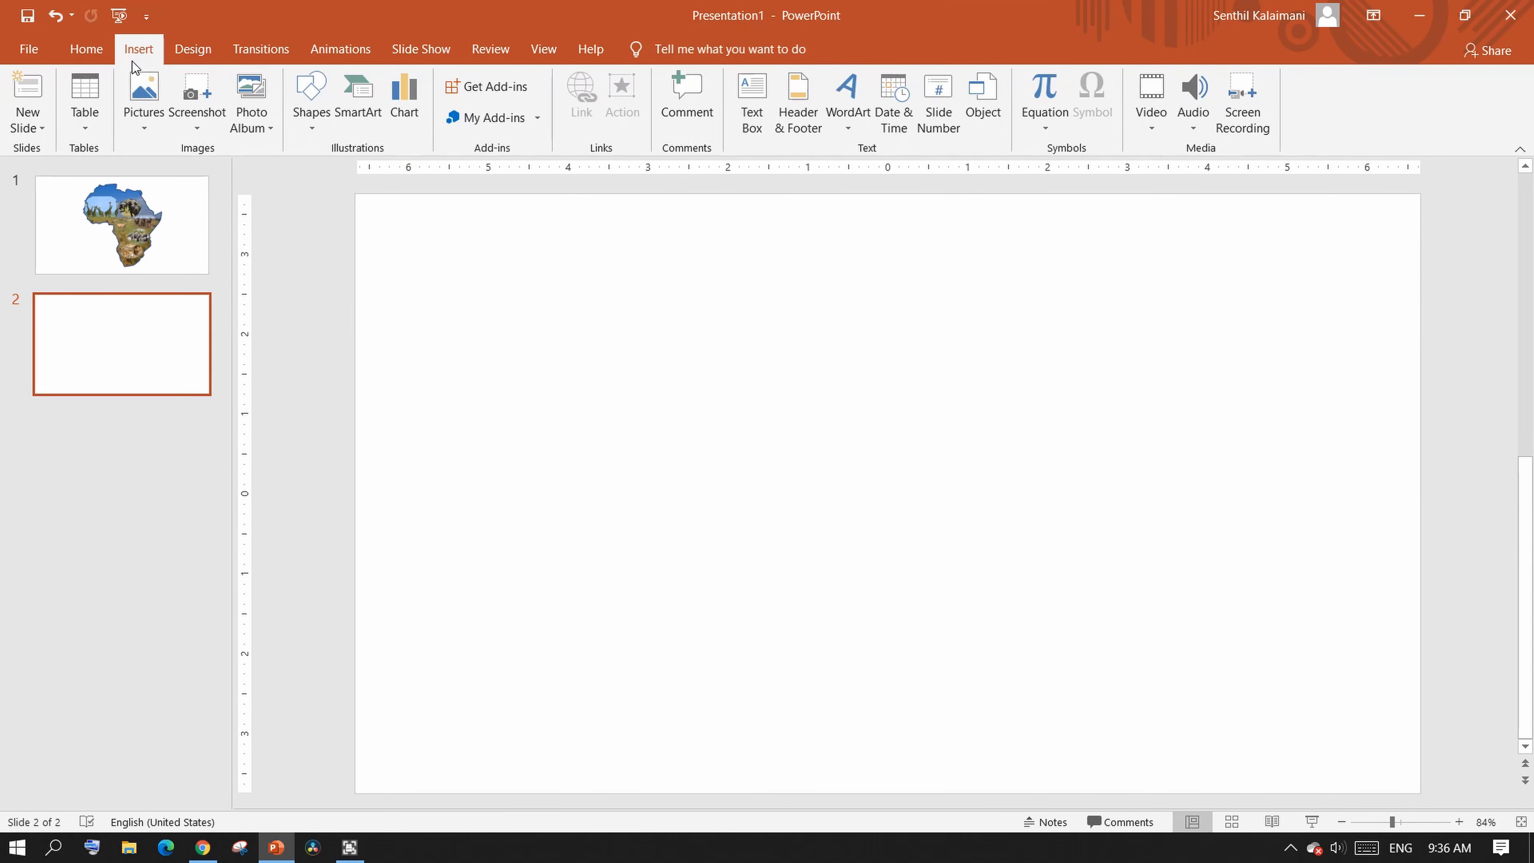
left_click(143, 93)
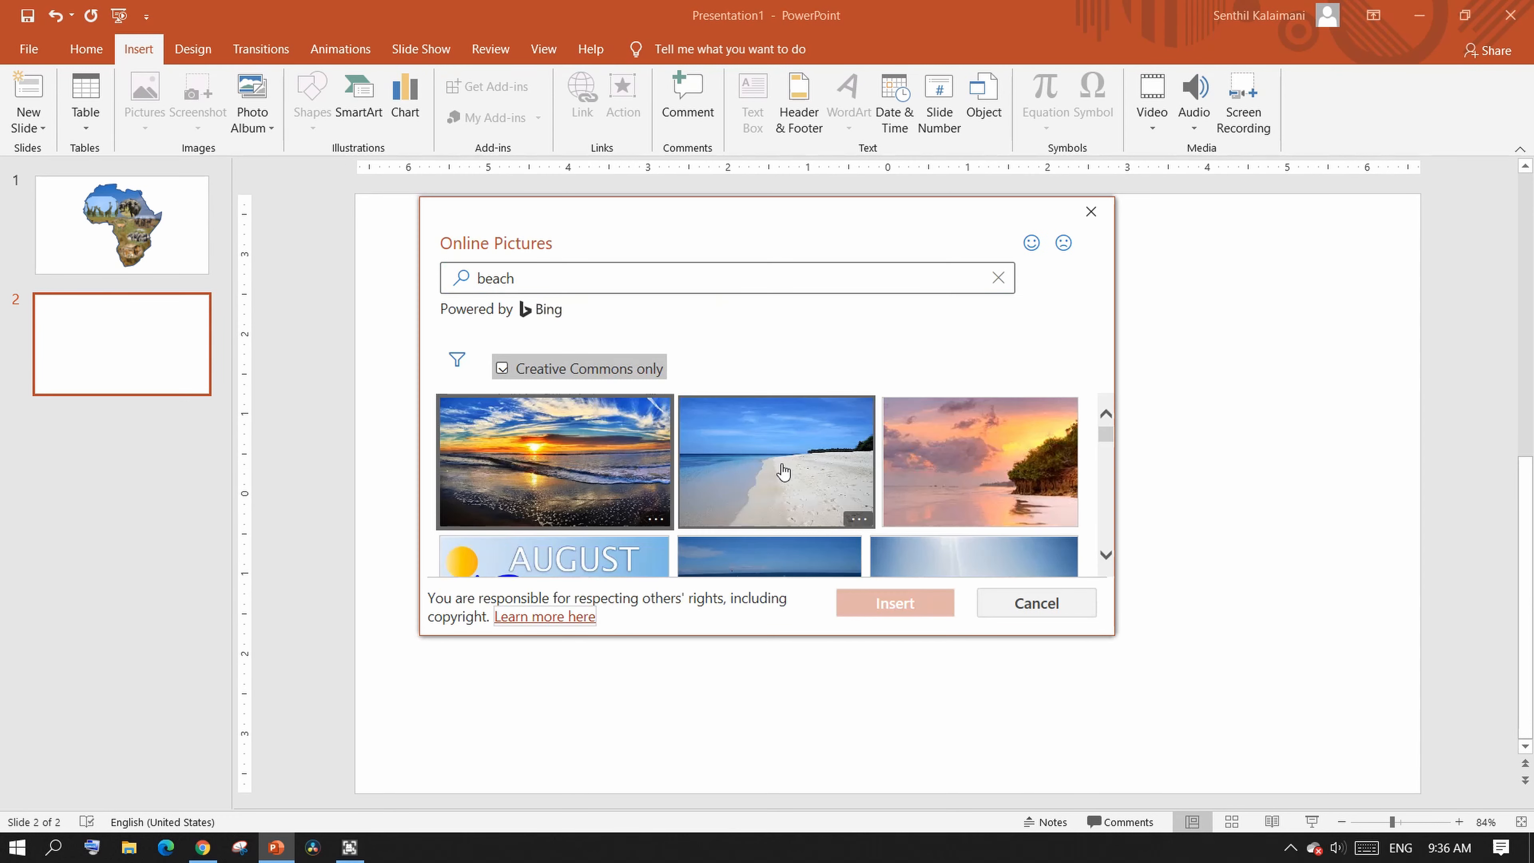
scroll("down", 3)
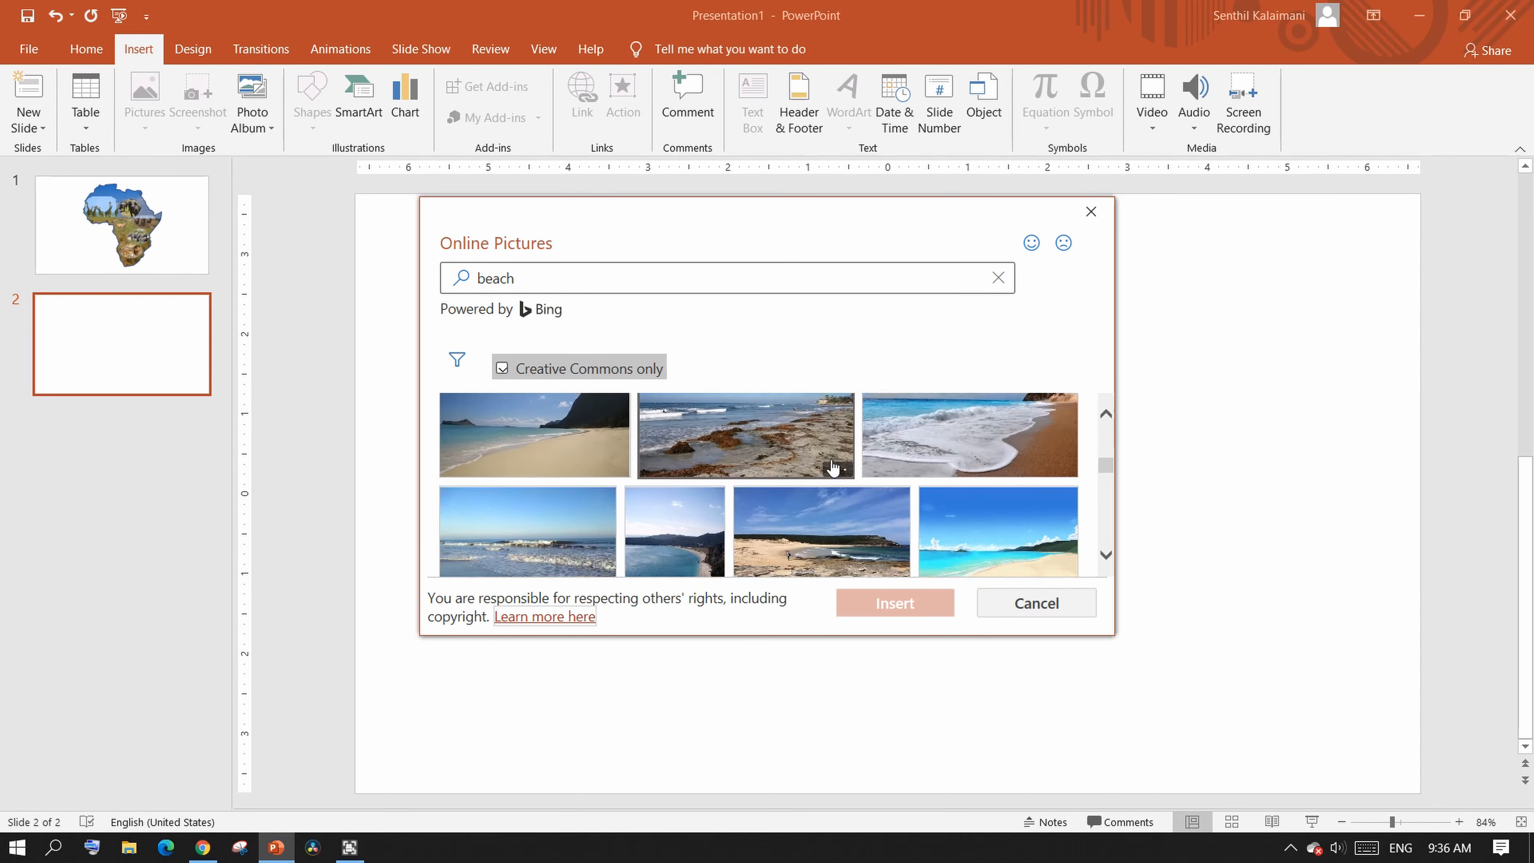
scroll("down", 3)
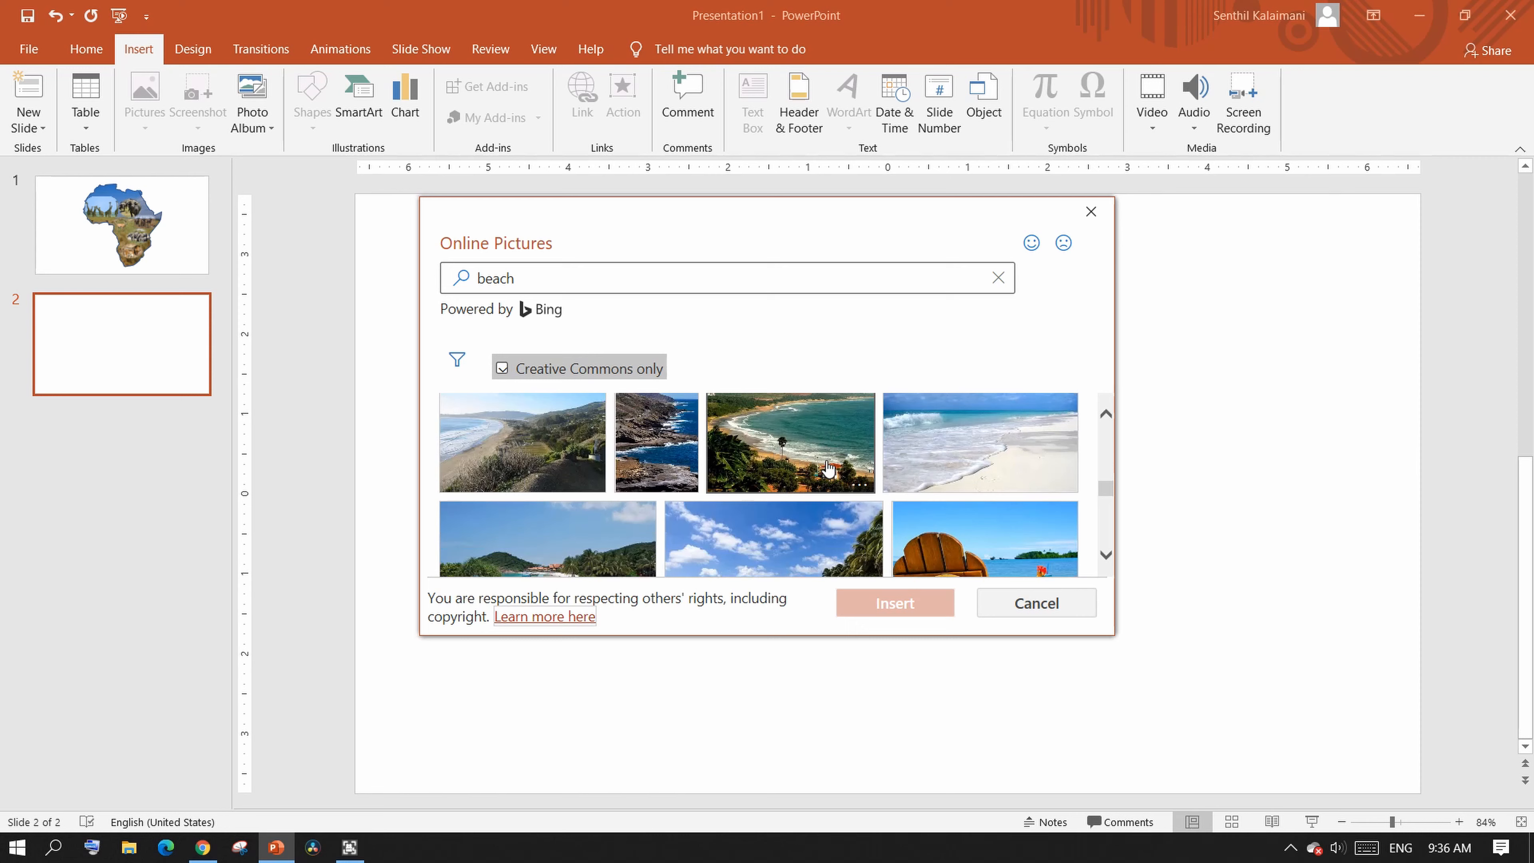
left_click(893, 602)
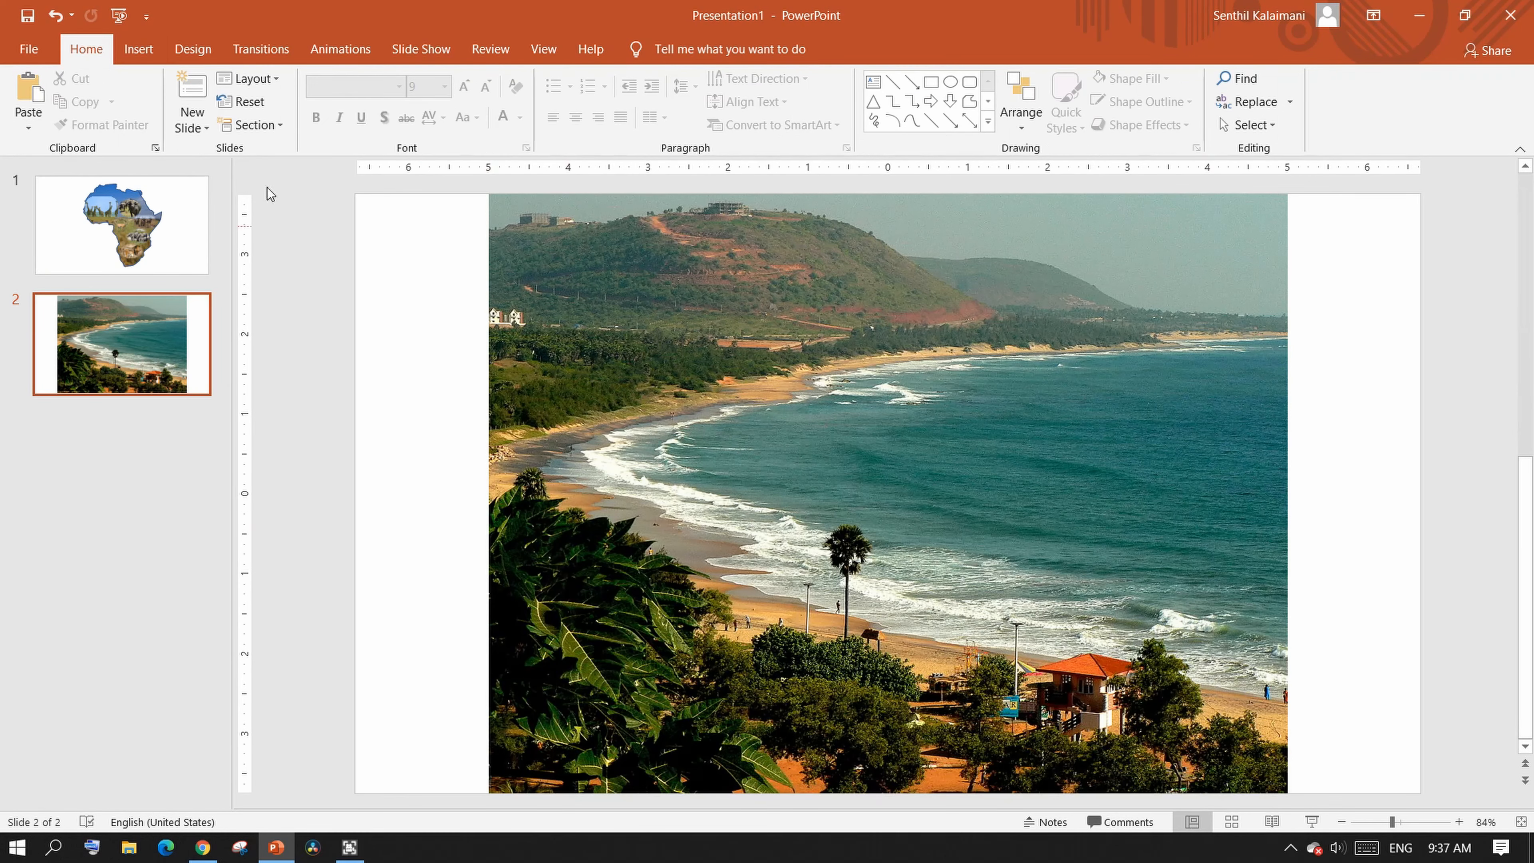
Search online for a Niagara Falls horseshoe photo to place over the beach picture.
left_click(144, 98)
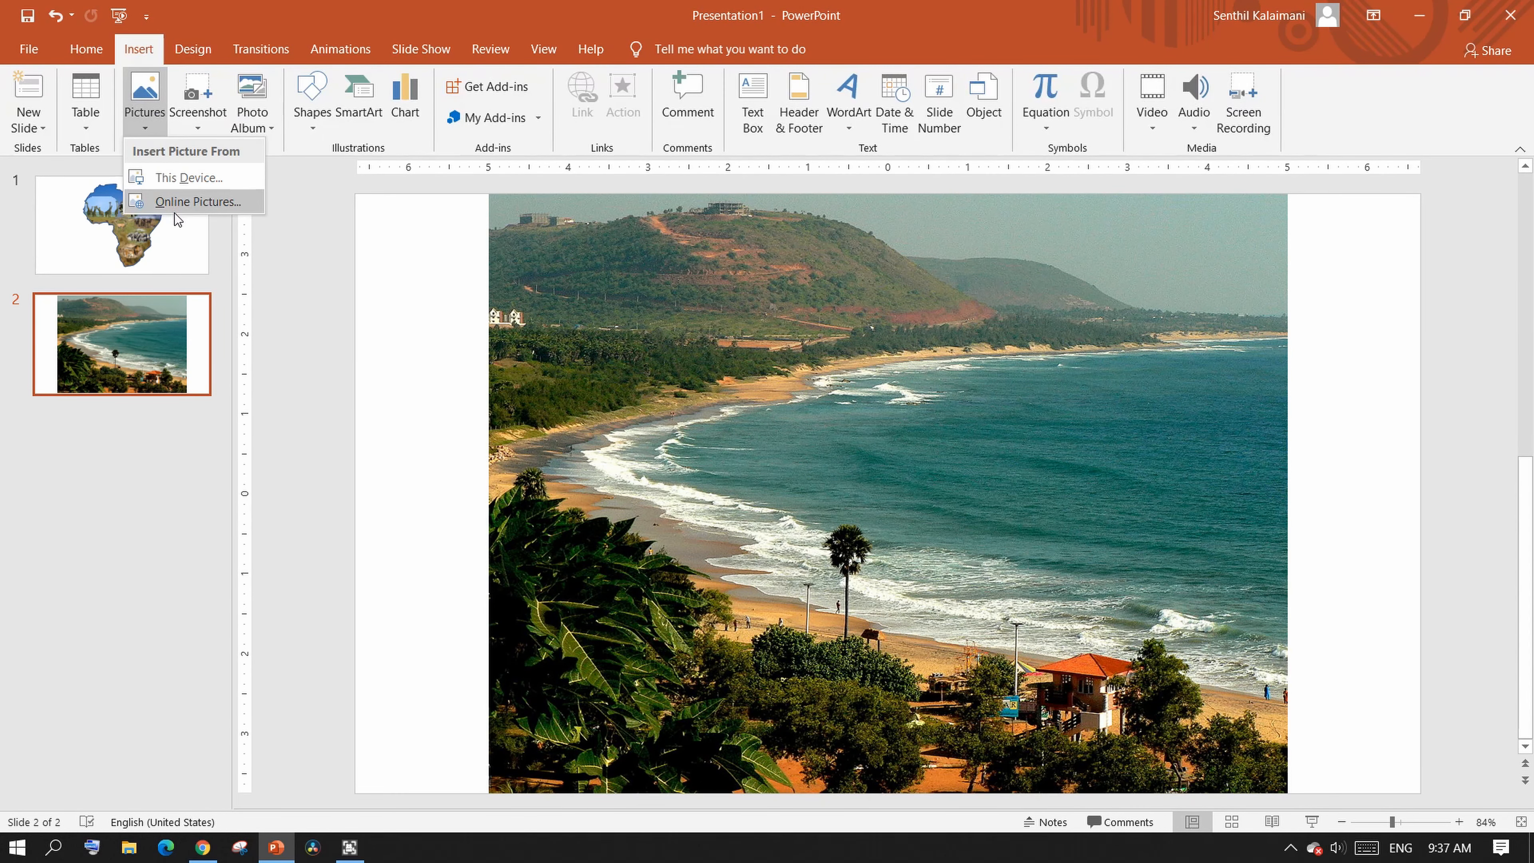
left_click(201, 202)
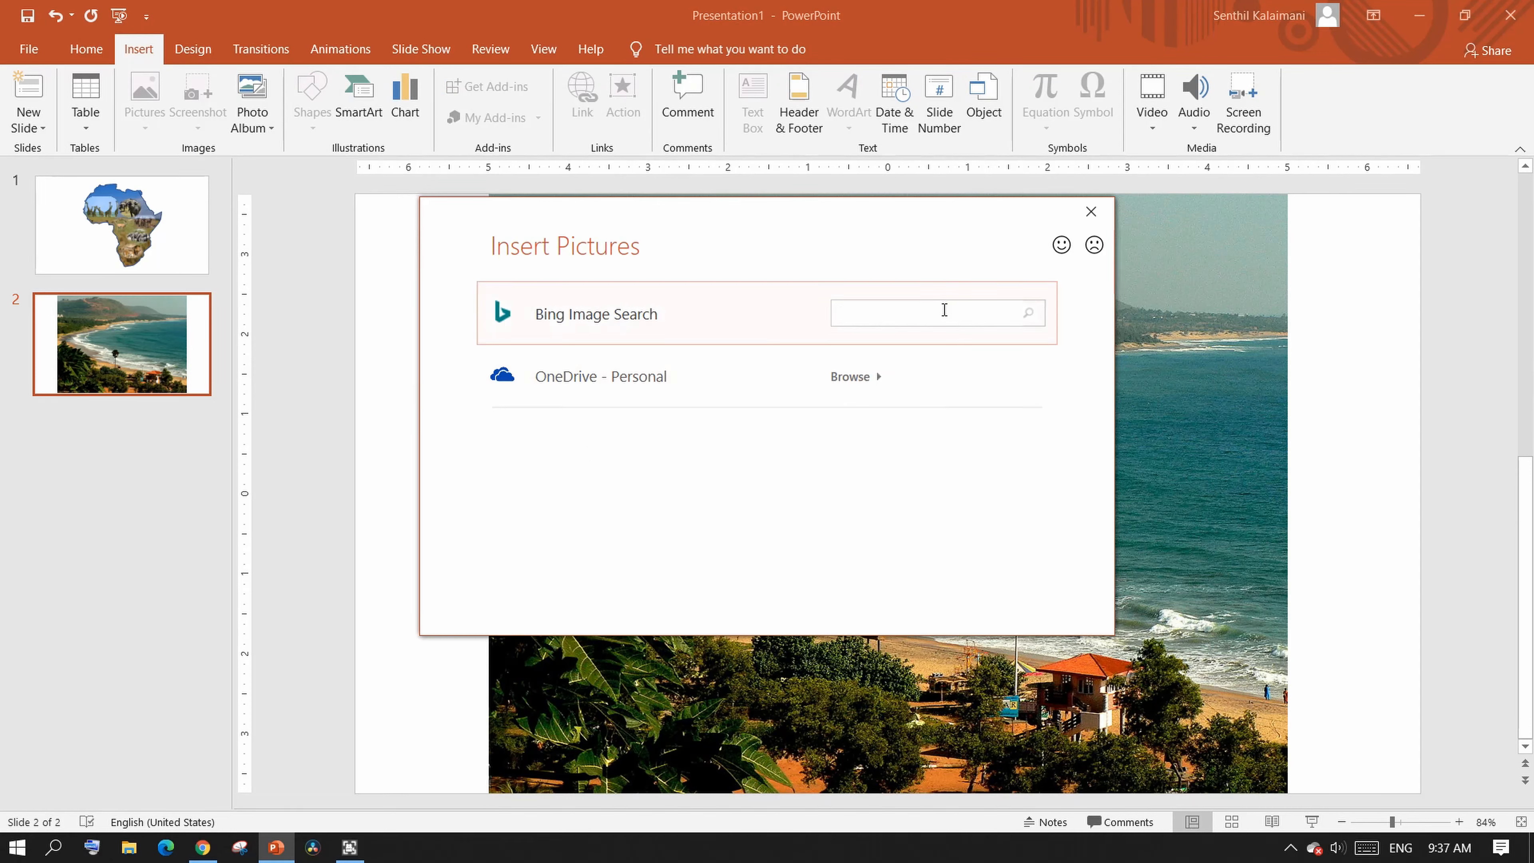
type("niagara falls h")
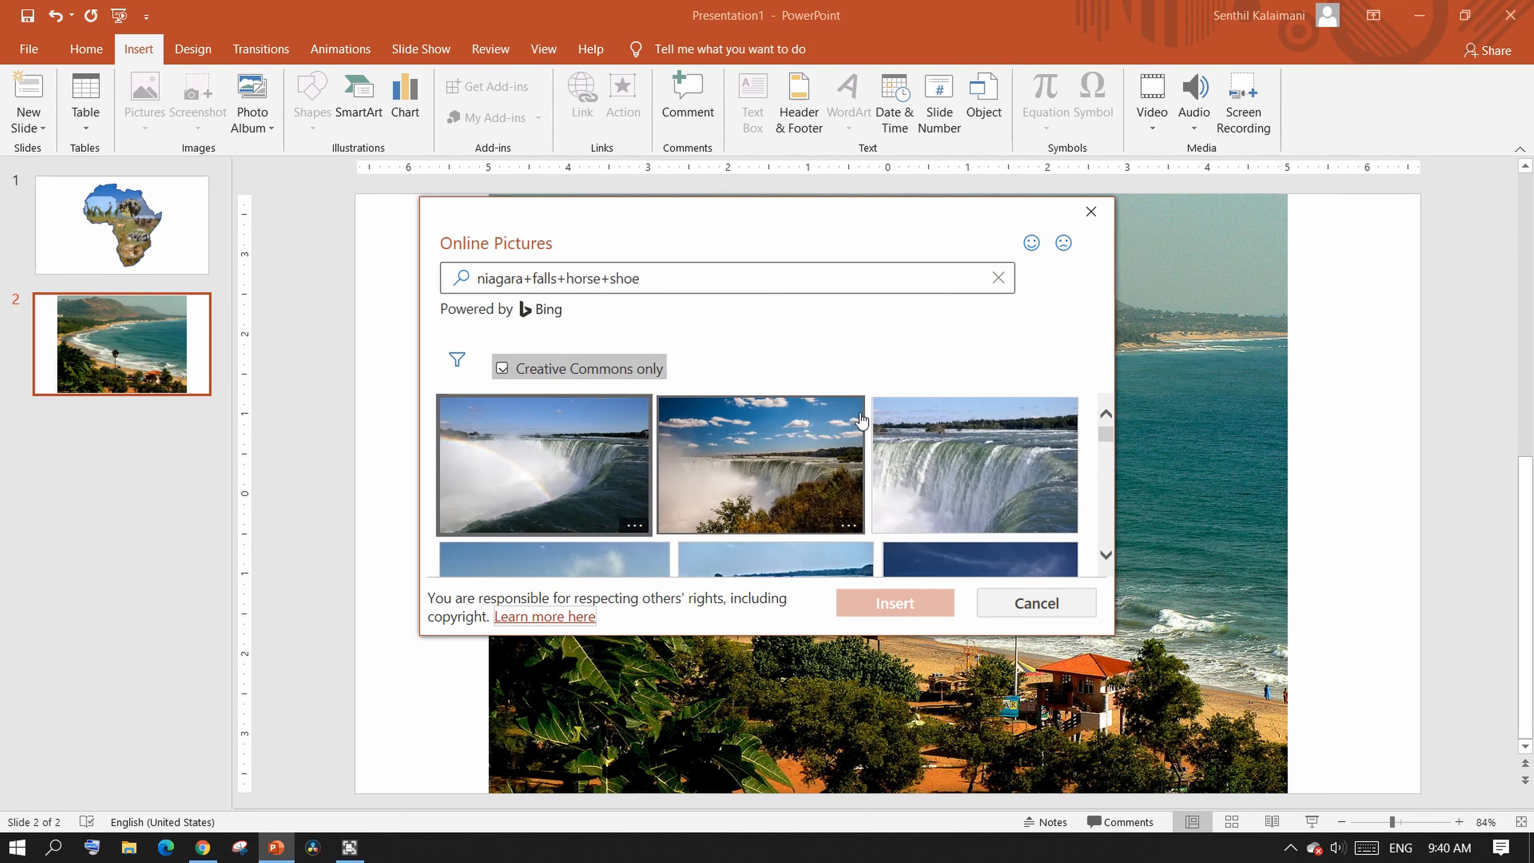
scroll("down", 3)
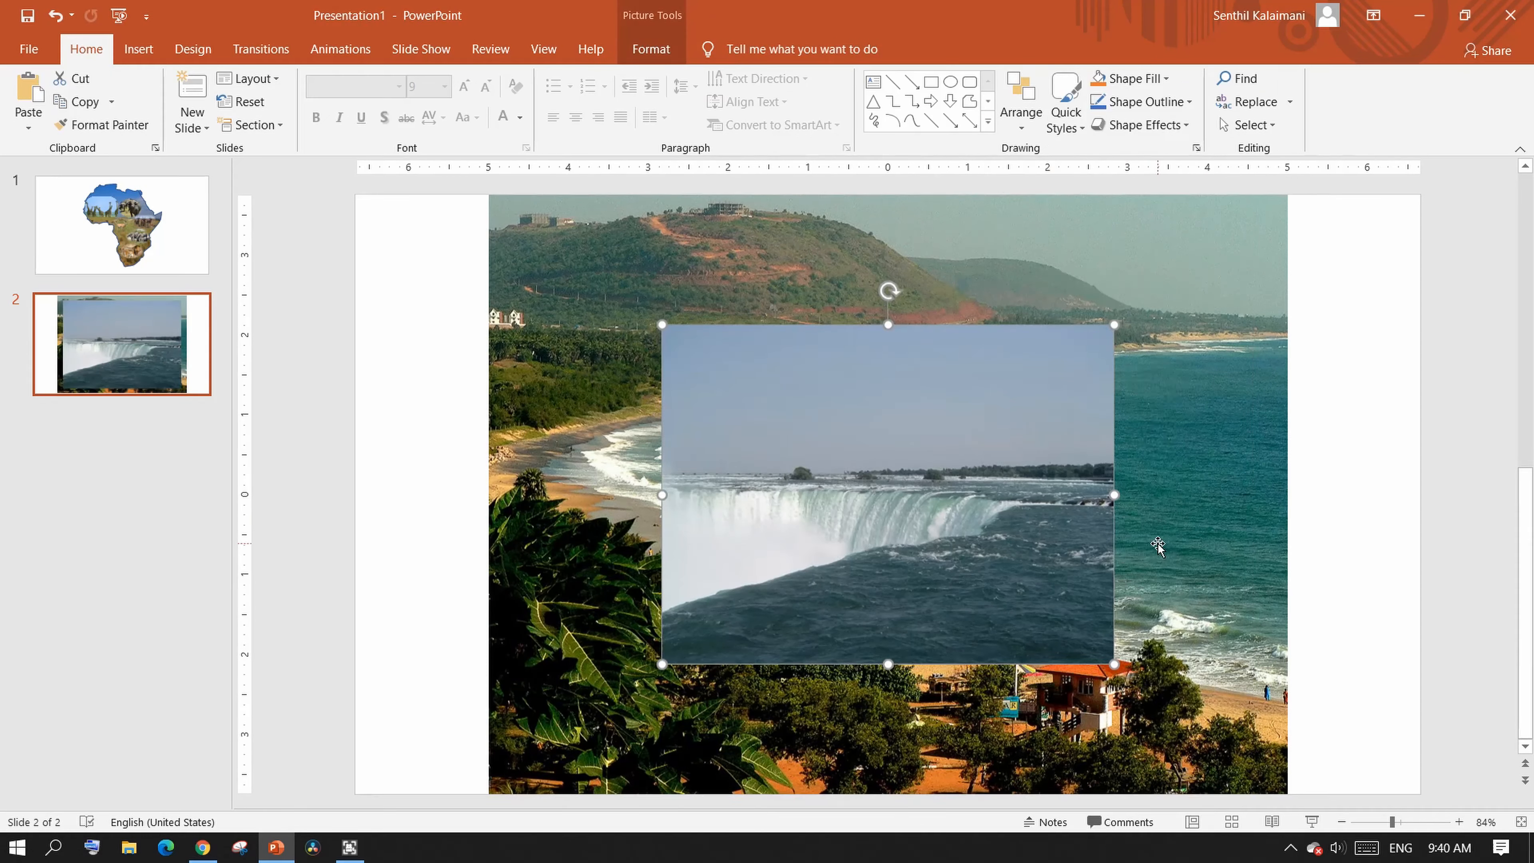
Give the waterfall photo soft edges and a brighter Brightness/Contrast preset to blend into the sea.
left_click(650, 48)
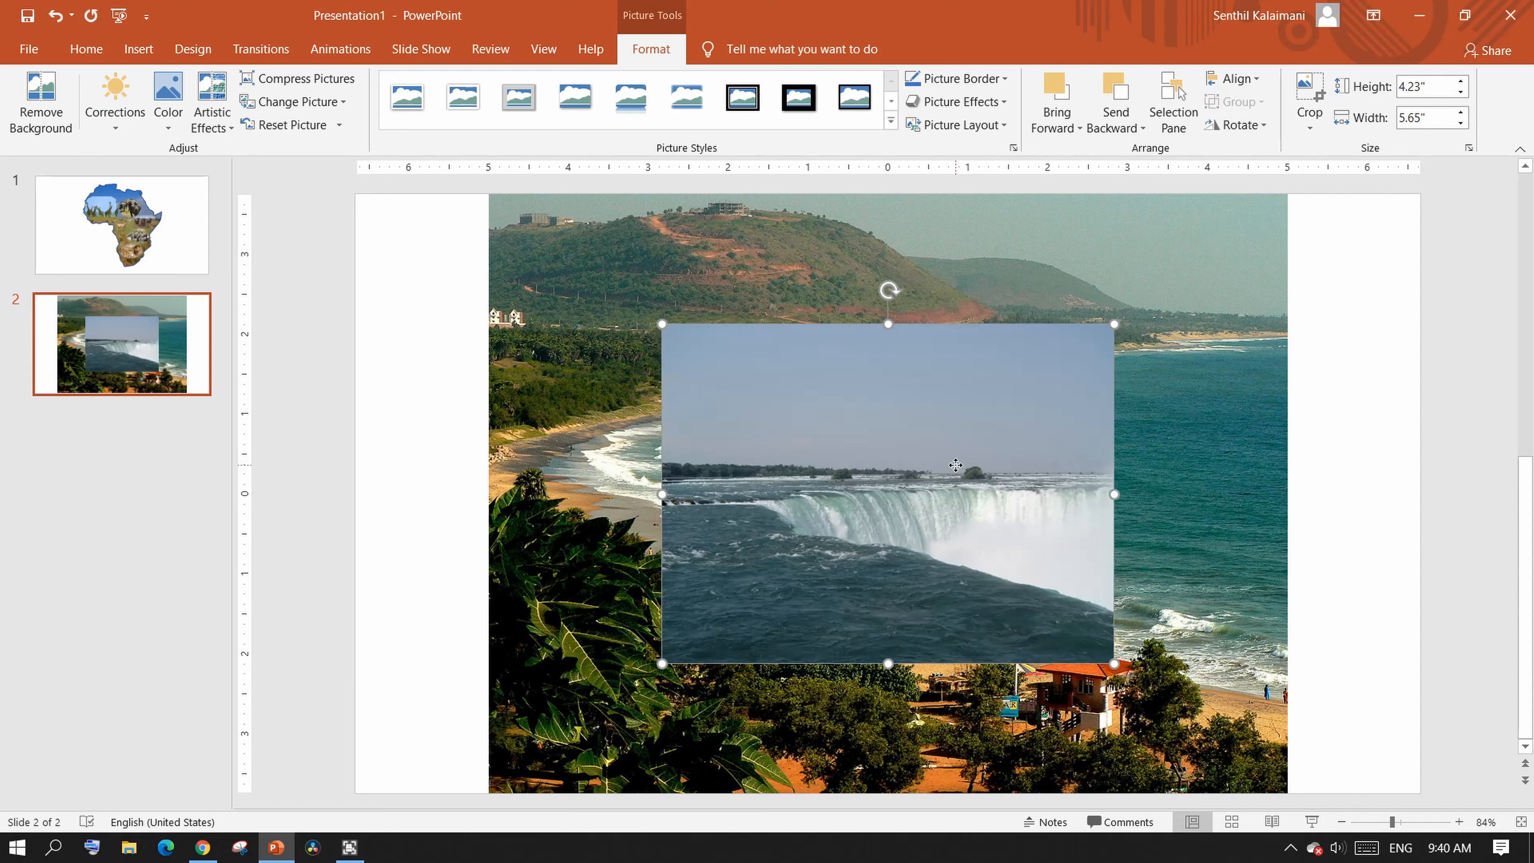
left_click(957, 101)
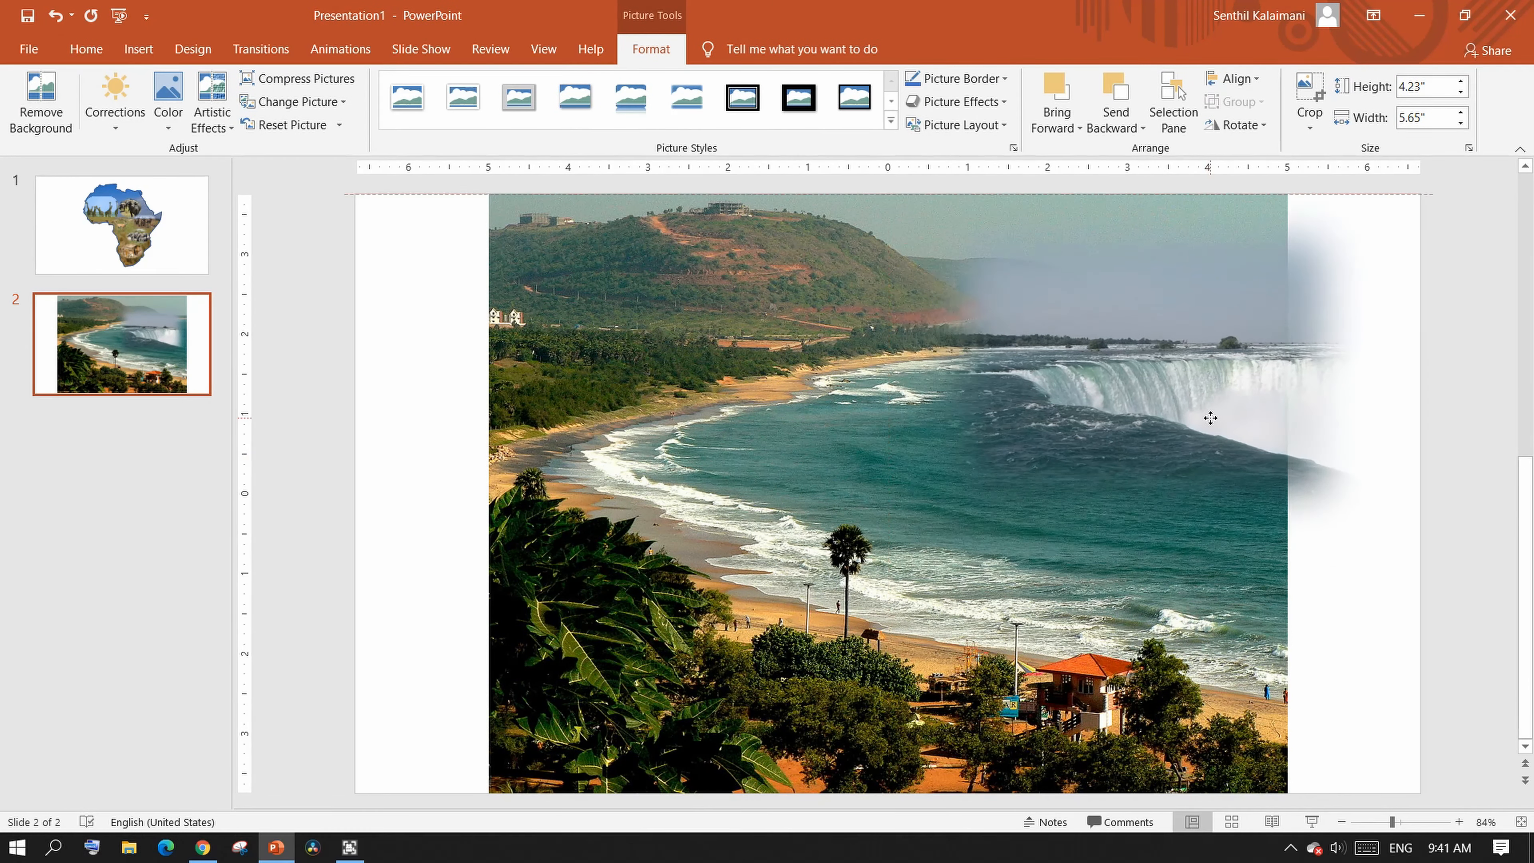
left_click(113, 101)
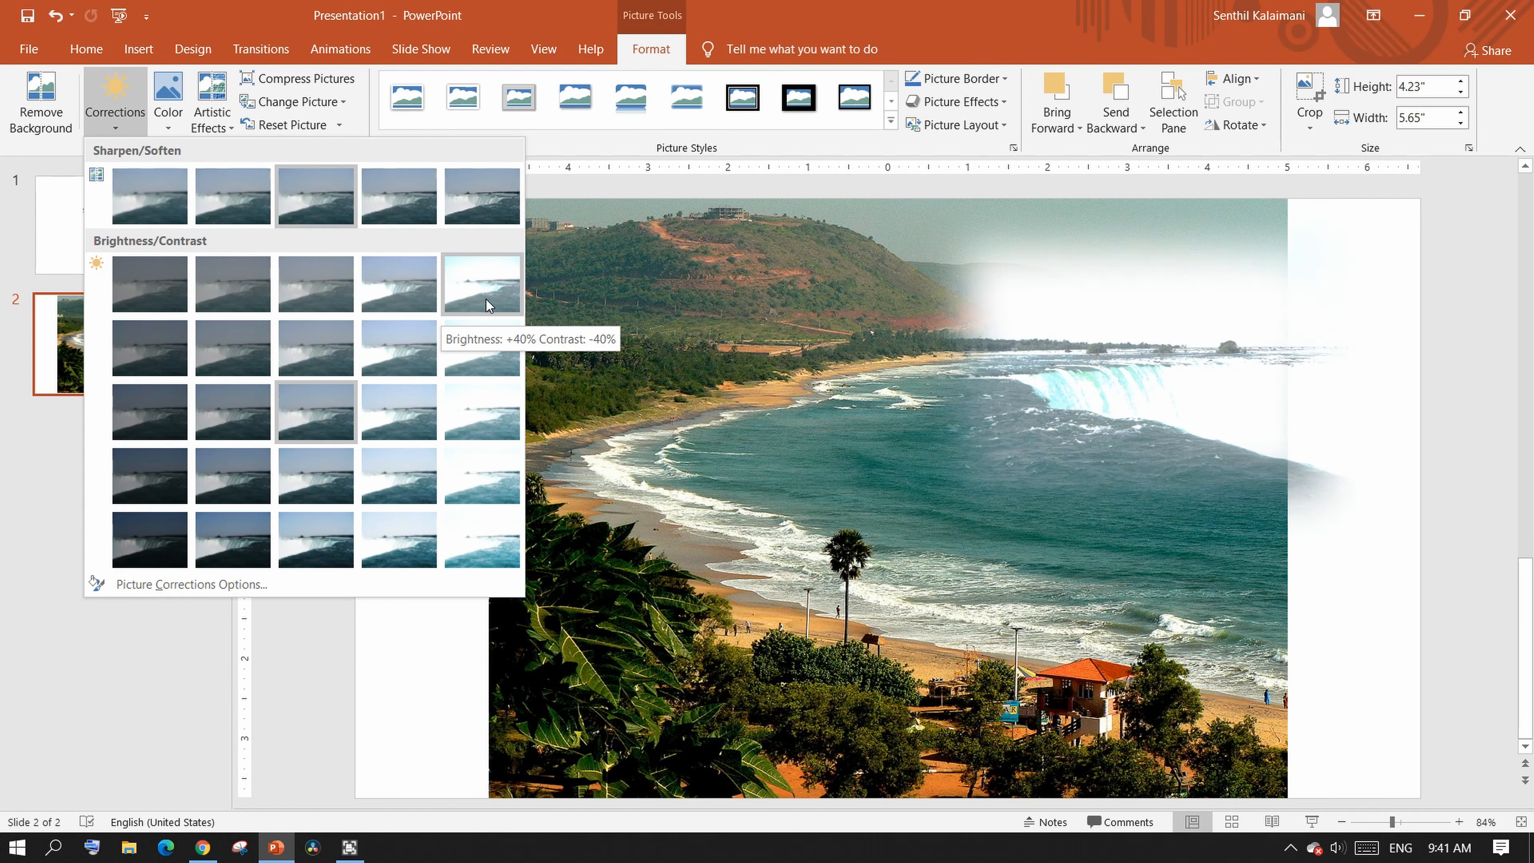
mouse_move(398, 349)
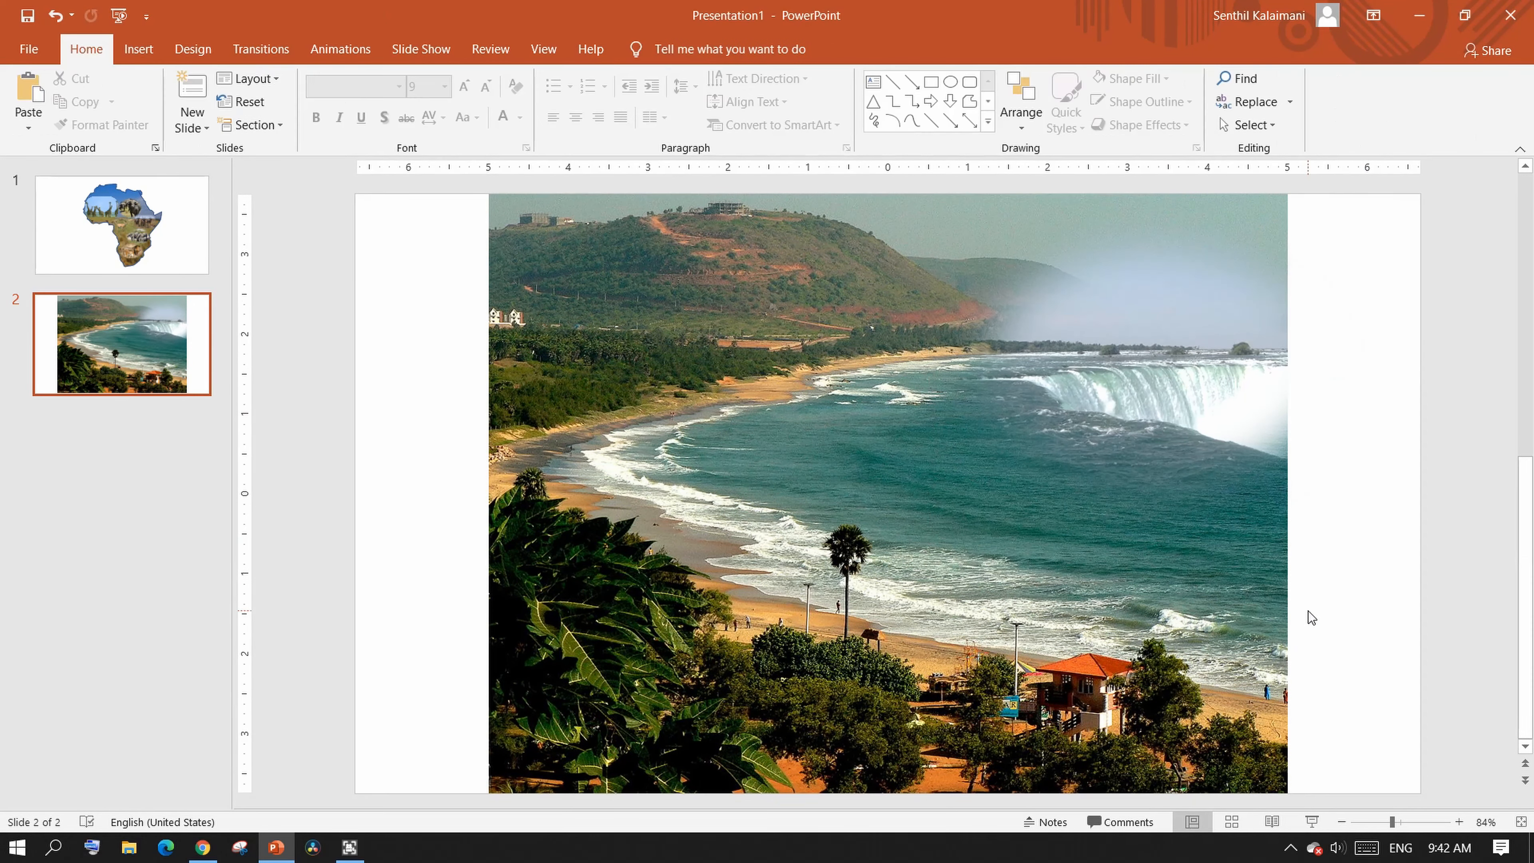
Go to the third slide's valley lake photo and select its blurred sky shapes for formatting.
left_click(192, 93)
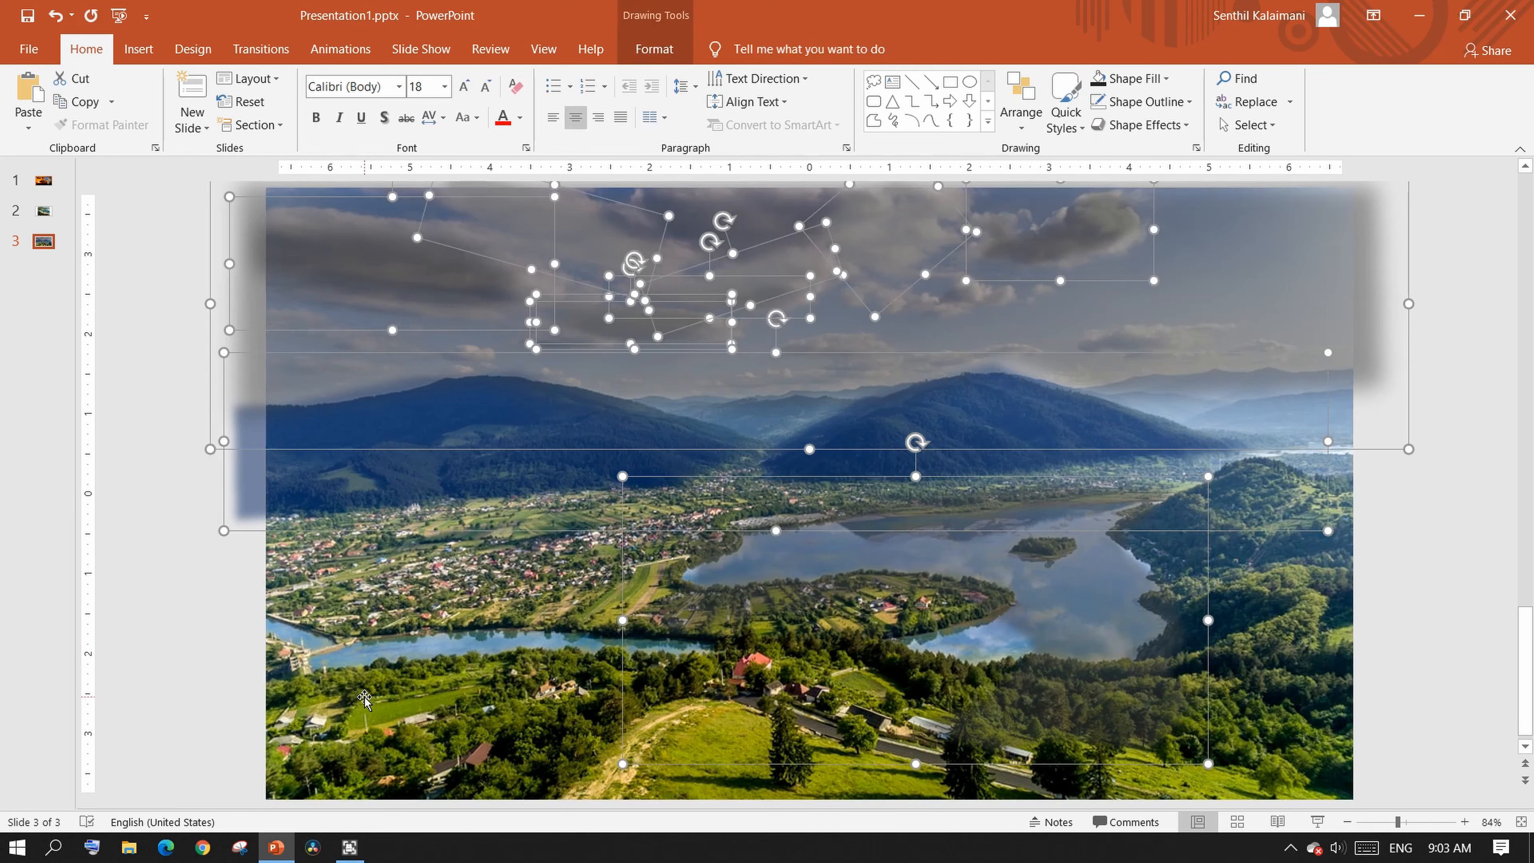
left_click(653, 49)
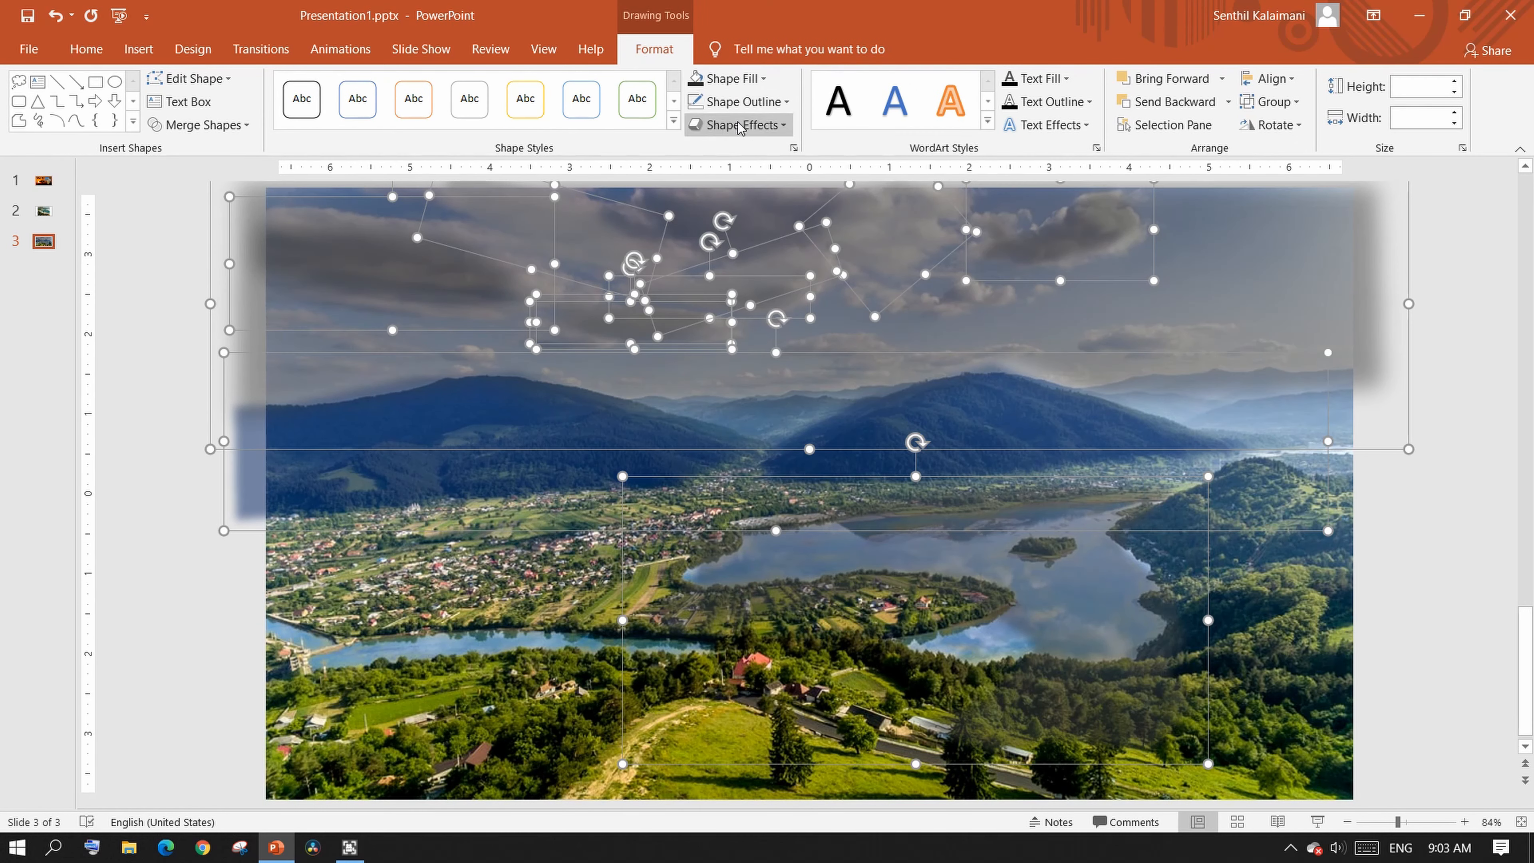